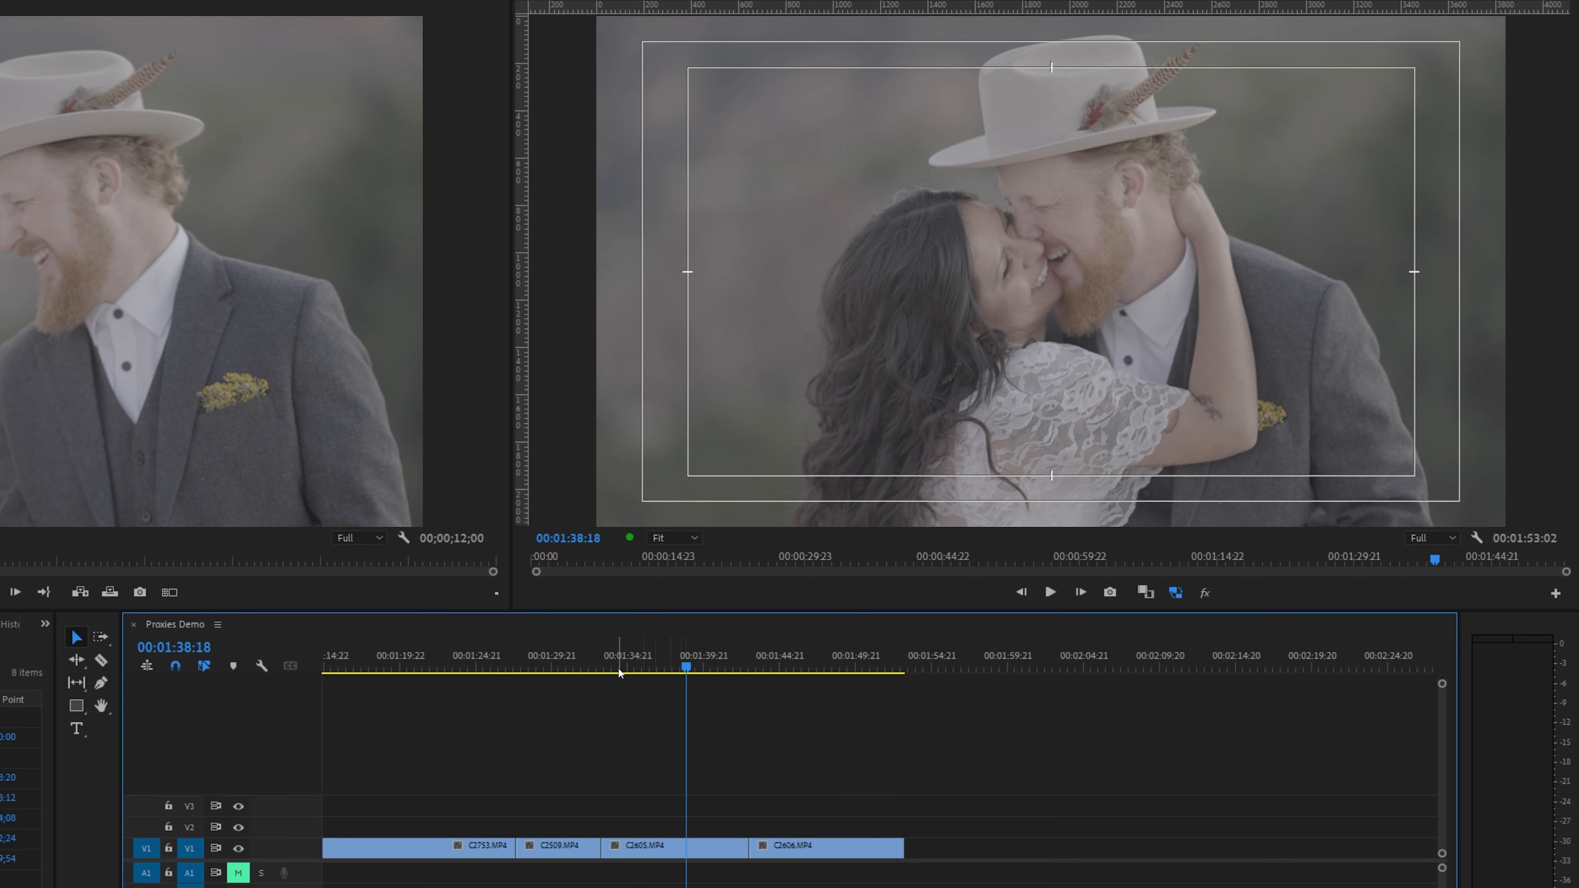
Select all five Footage-bin clips from C2457.MP4 through C2606.MP4.
{"action": "left_click", "coordinate": [627, 667]}
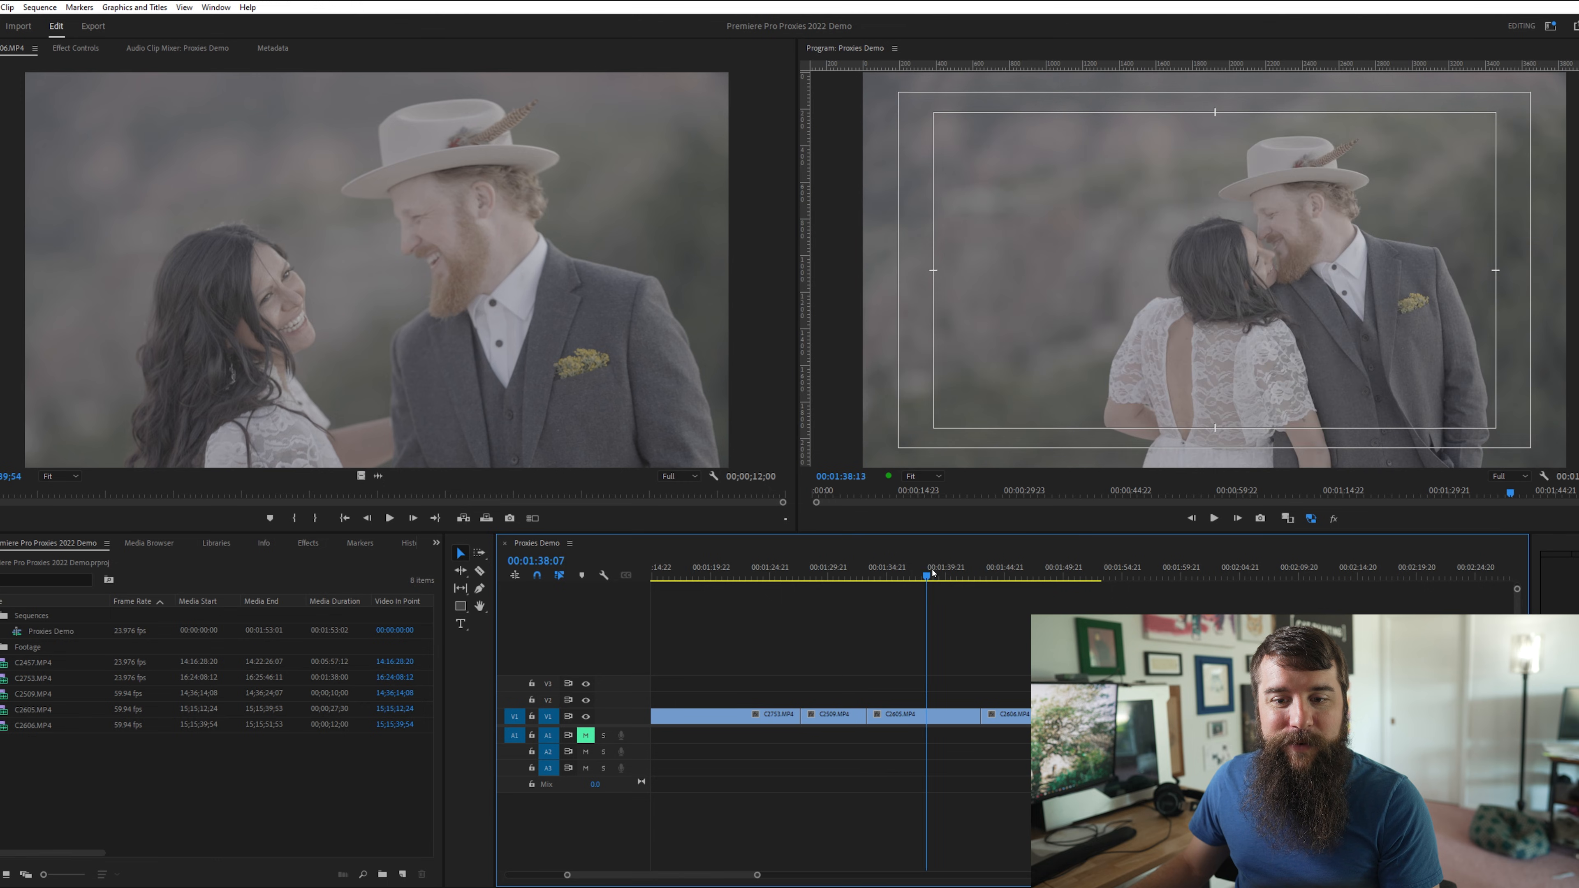
{"action": "left_click_drag", "start_coordinate": [927, 573], "coordinate": [1042, 573]}
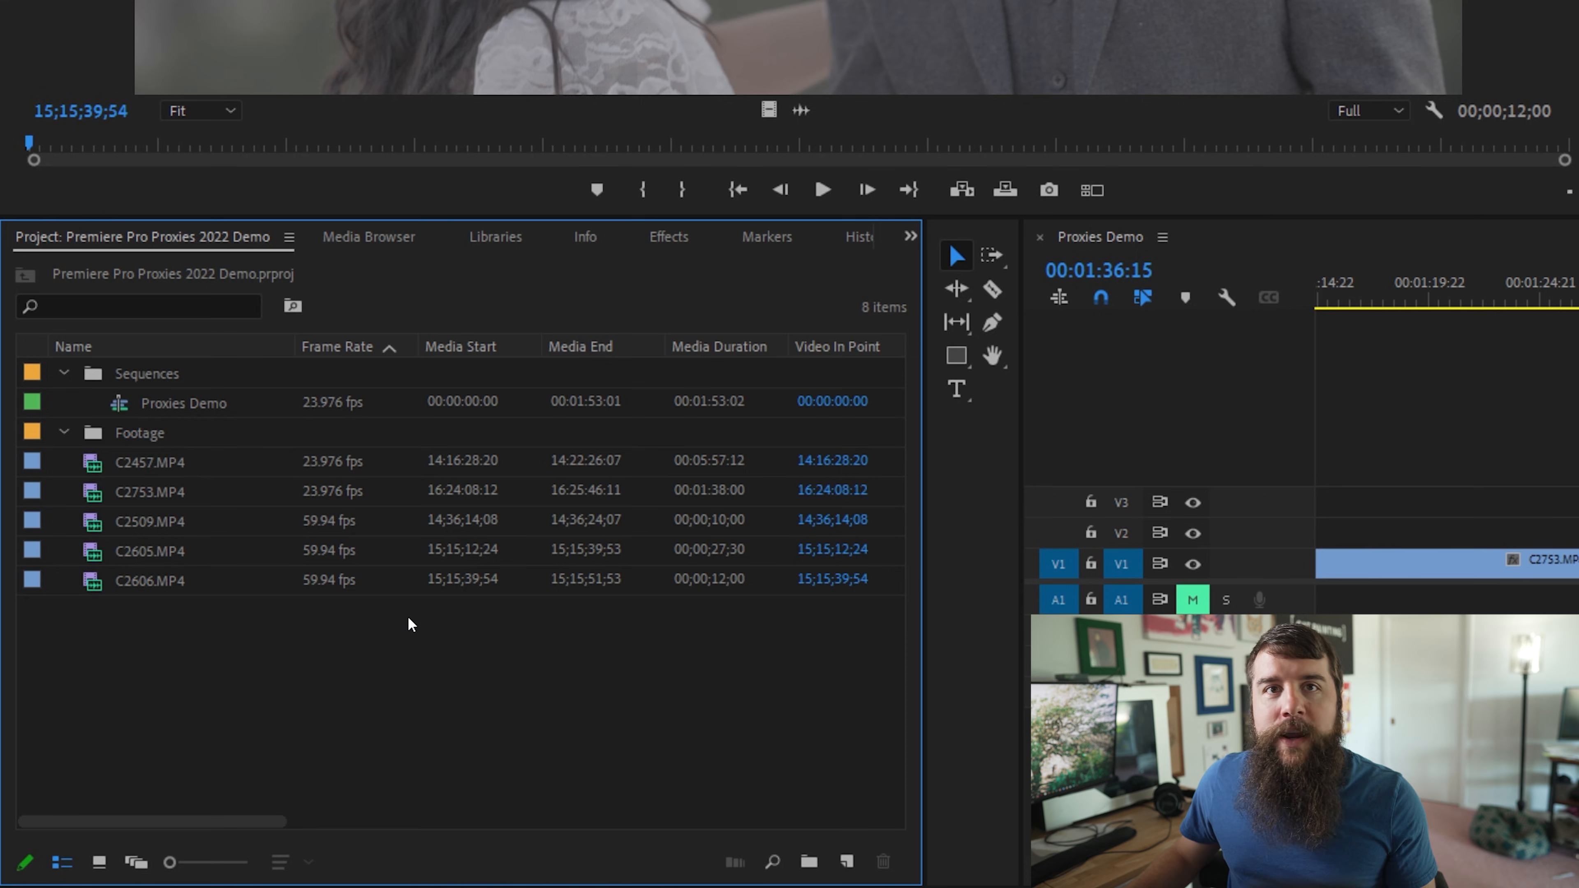
{"action": "mouse_move", "coordinate": [121, 650]}
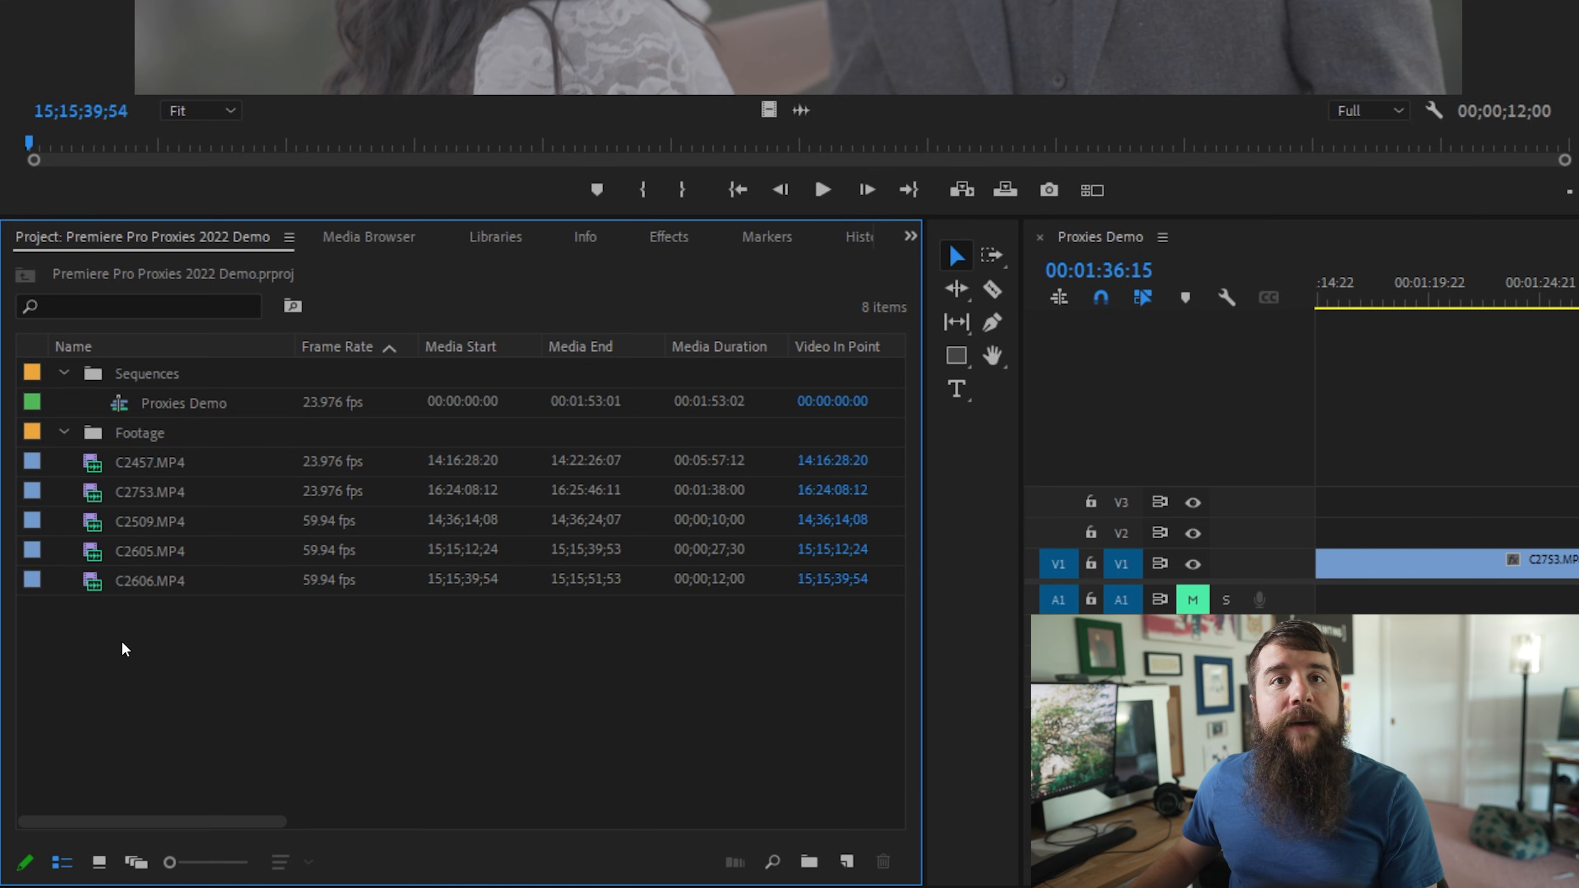
{"action": "left_click", "coordinate": [149, 462]}
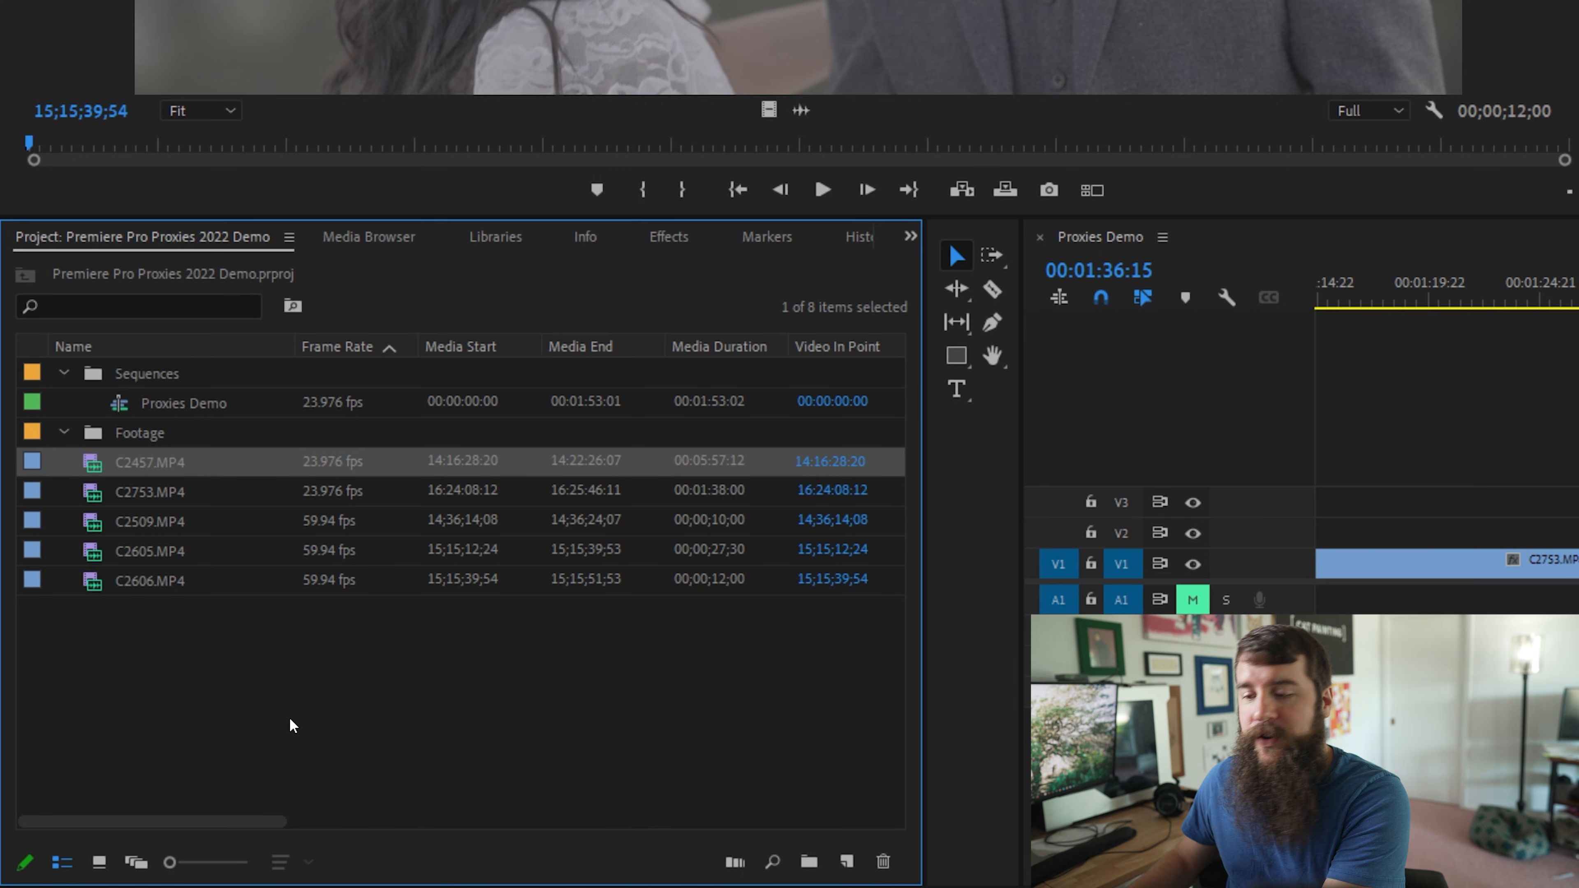
{"action": "left_click", "coordinate": [149, 579]}
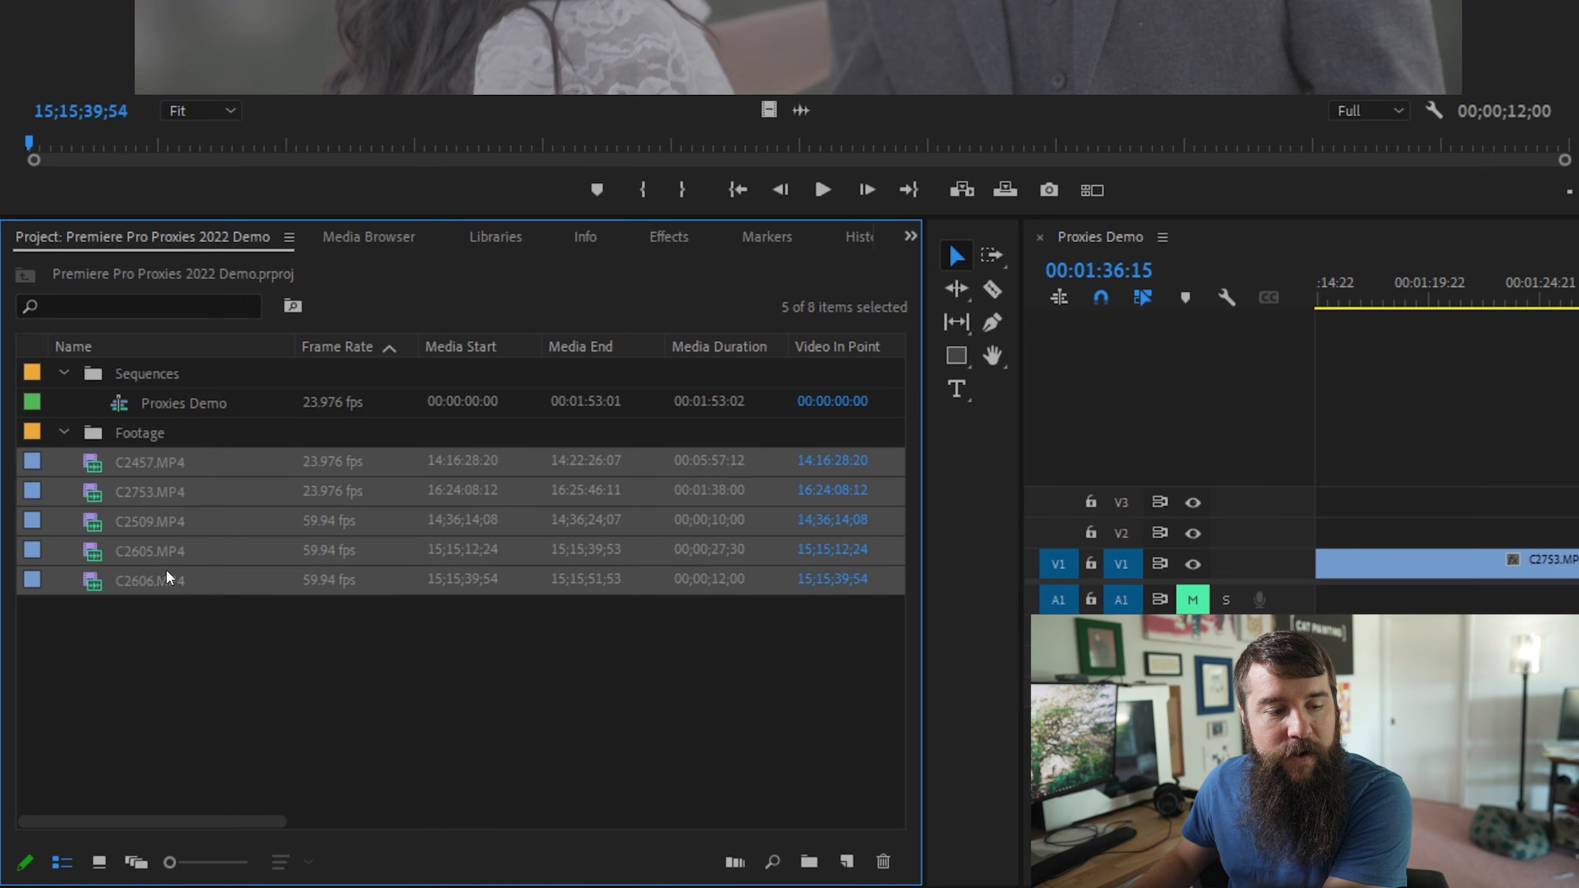
{"action": "mouse_move", "coordinate": [168, 579]}
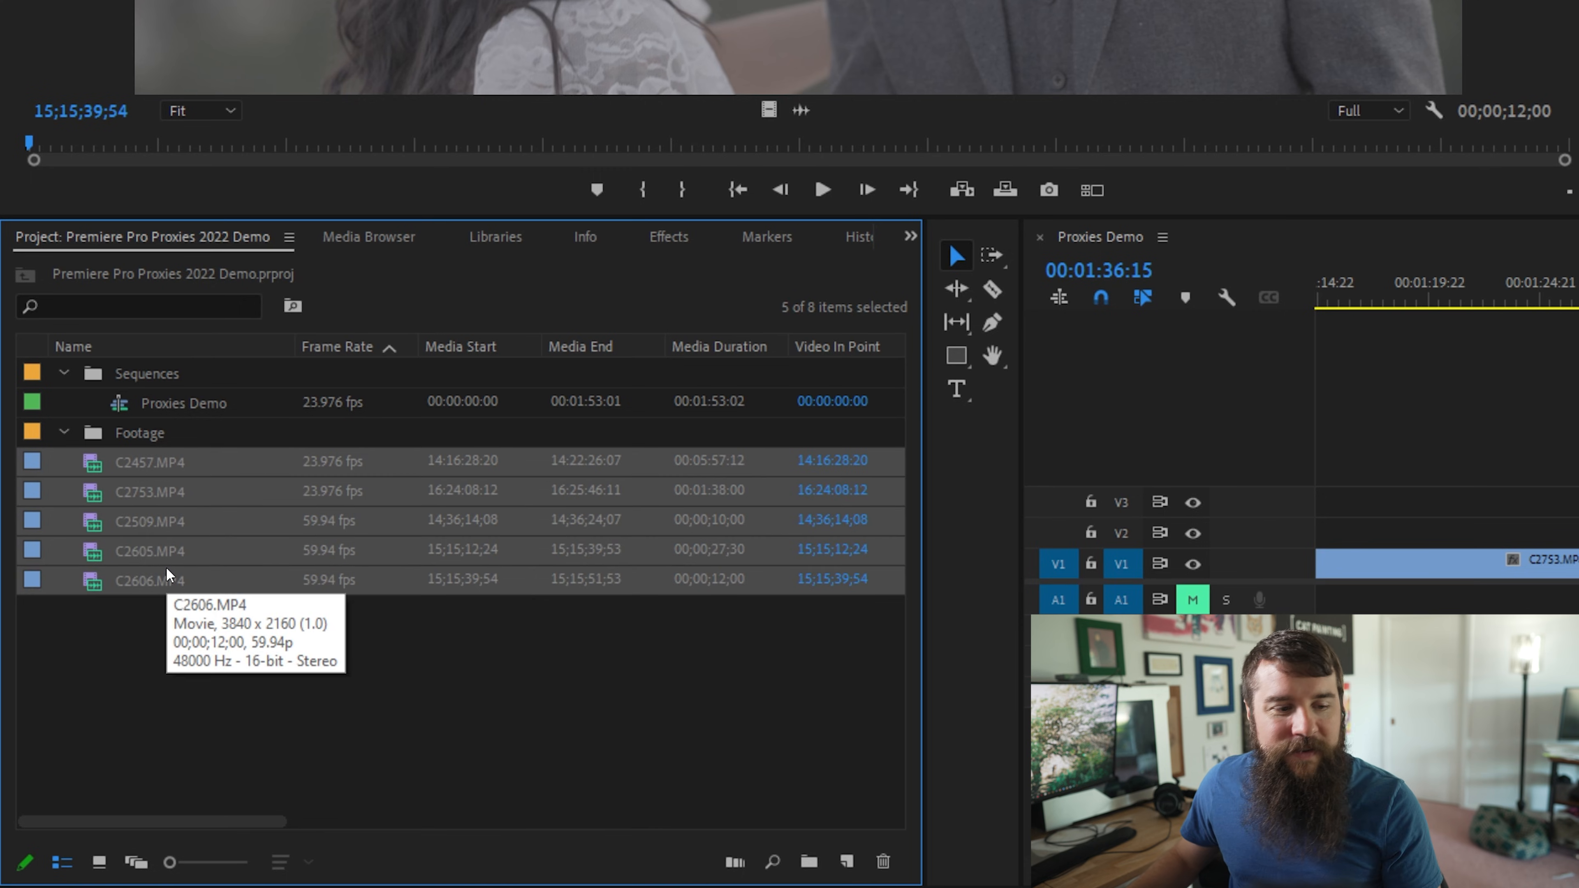
{"action": "mouse_move", "coordinate": [181, 546]}
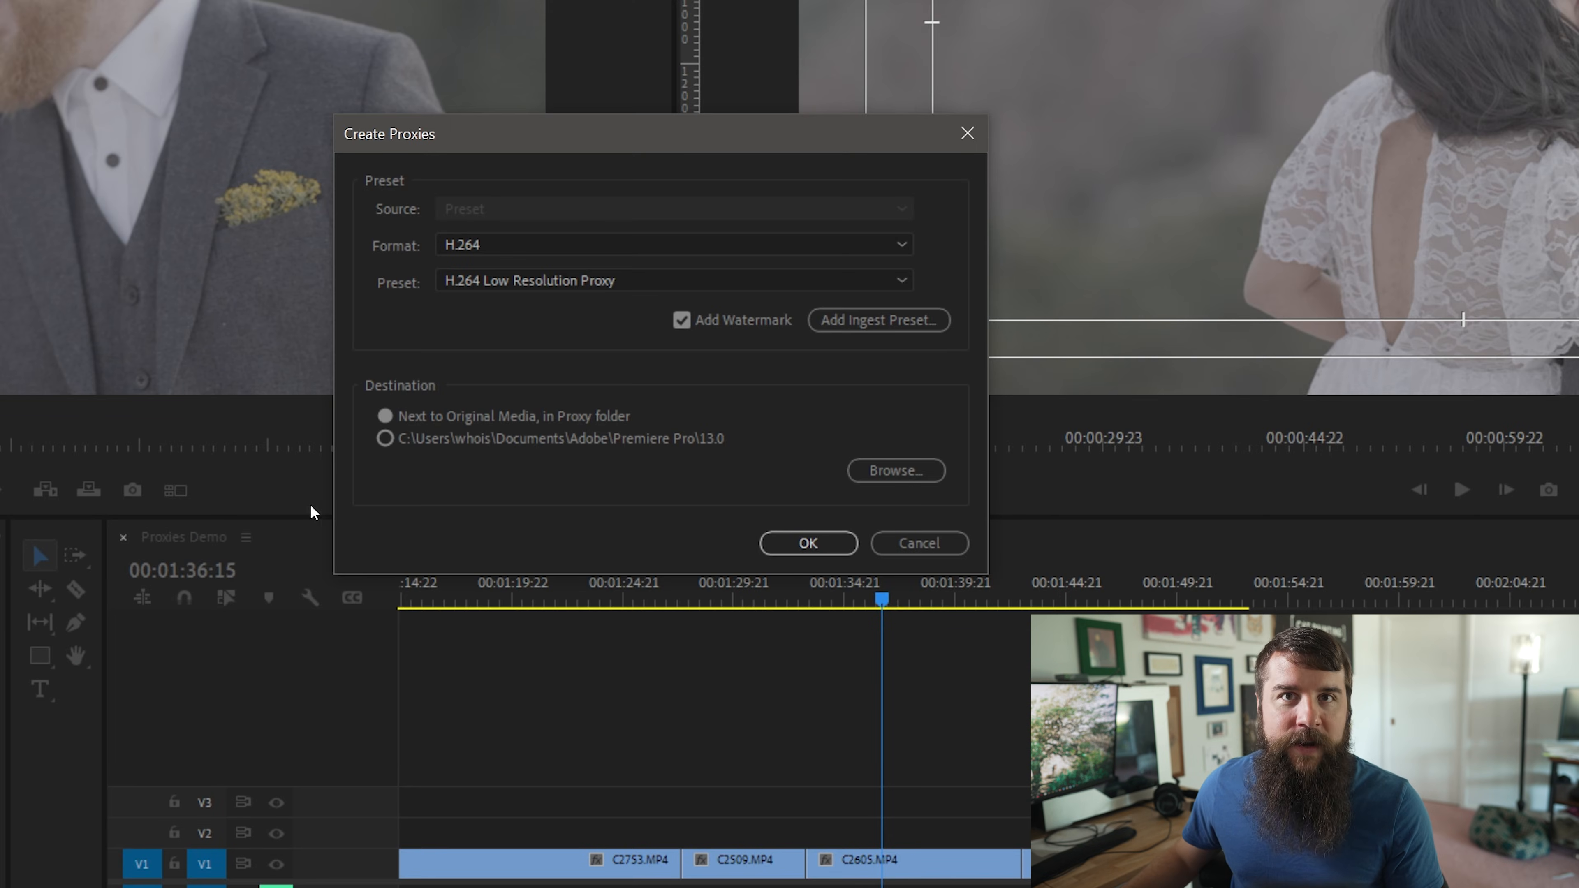
Choose QuickTime format and the ProRes Low Resolution Proxy preset in Create Proxies.
{"action": "left_click", "coordinate": [673, 245]}
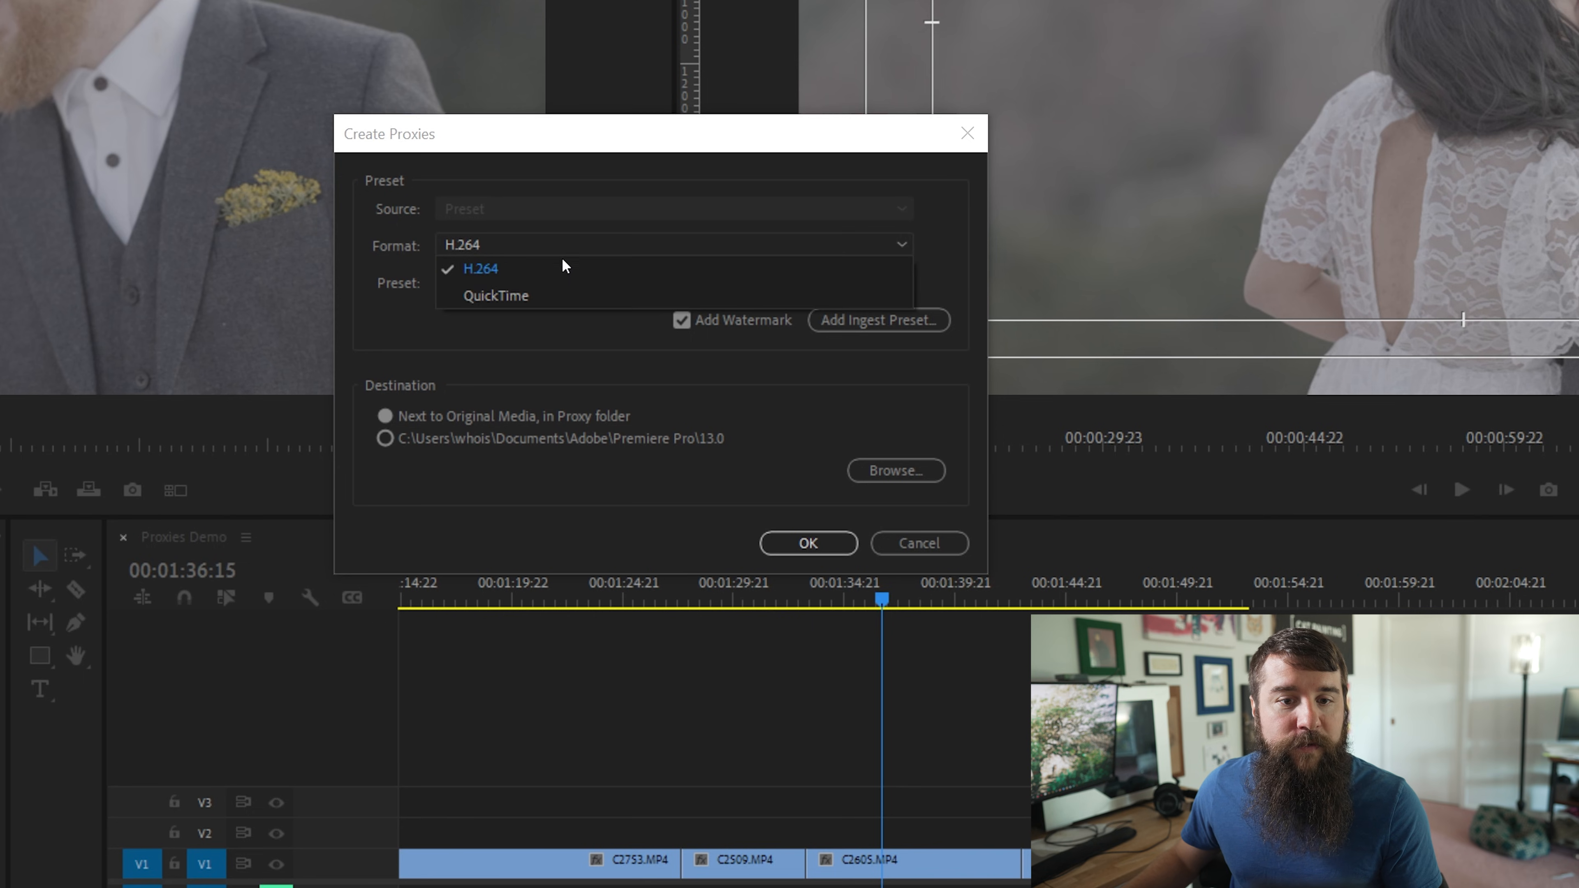
{"action": "mouse_move", "coordinate": [541, 319]}
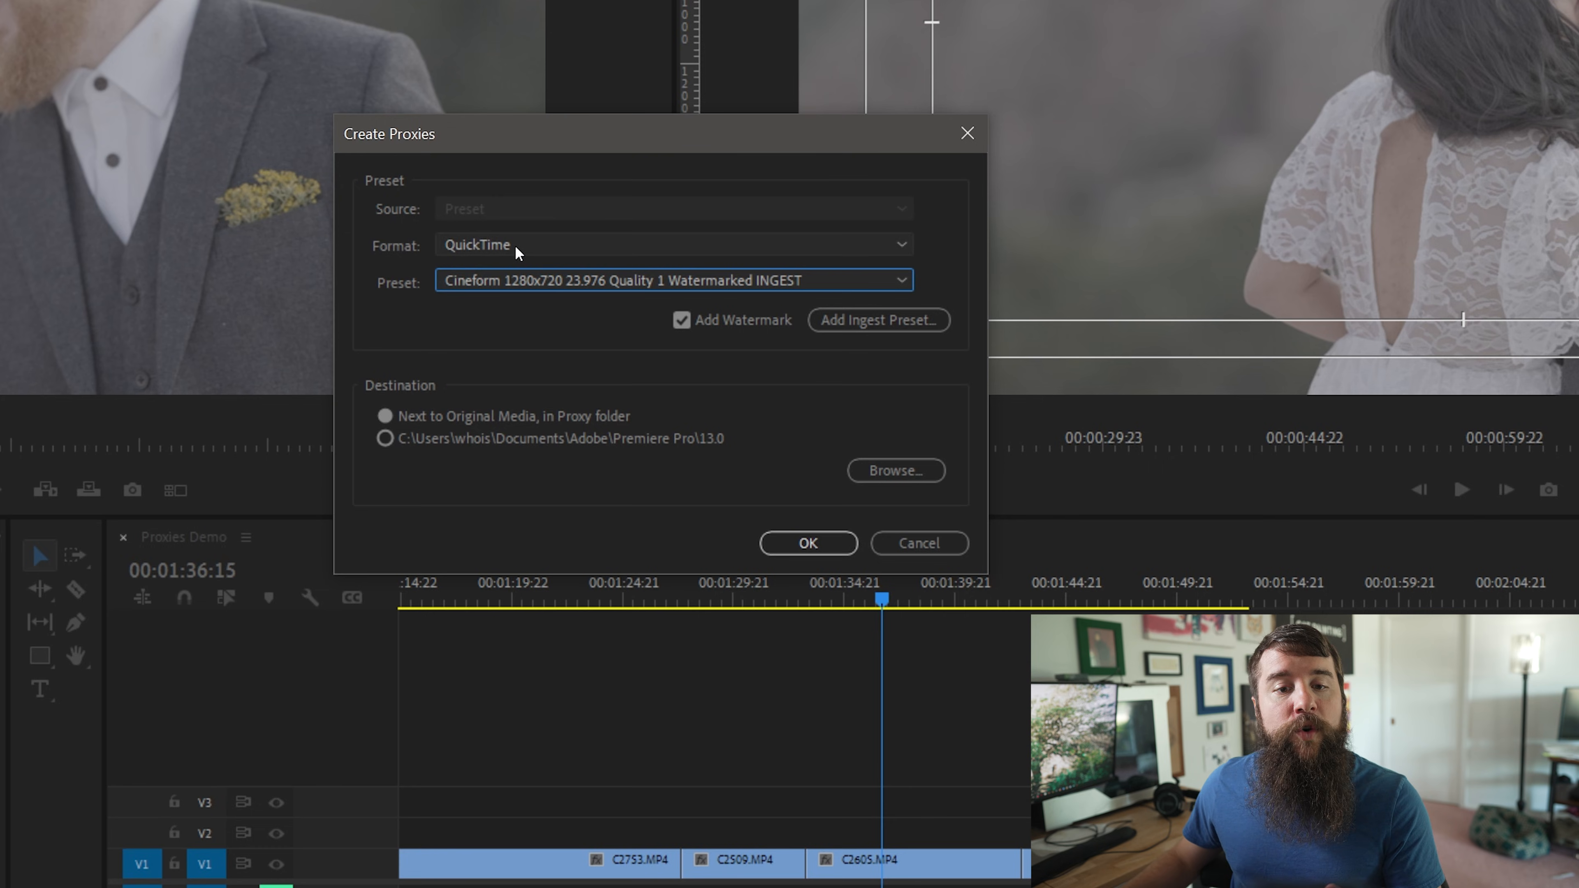
{"action": "left_click", "coordinate": [673, 280]}
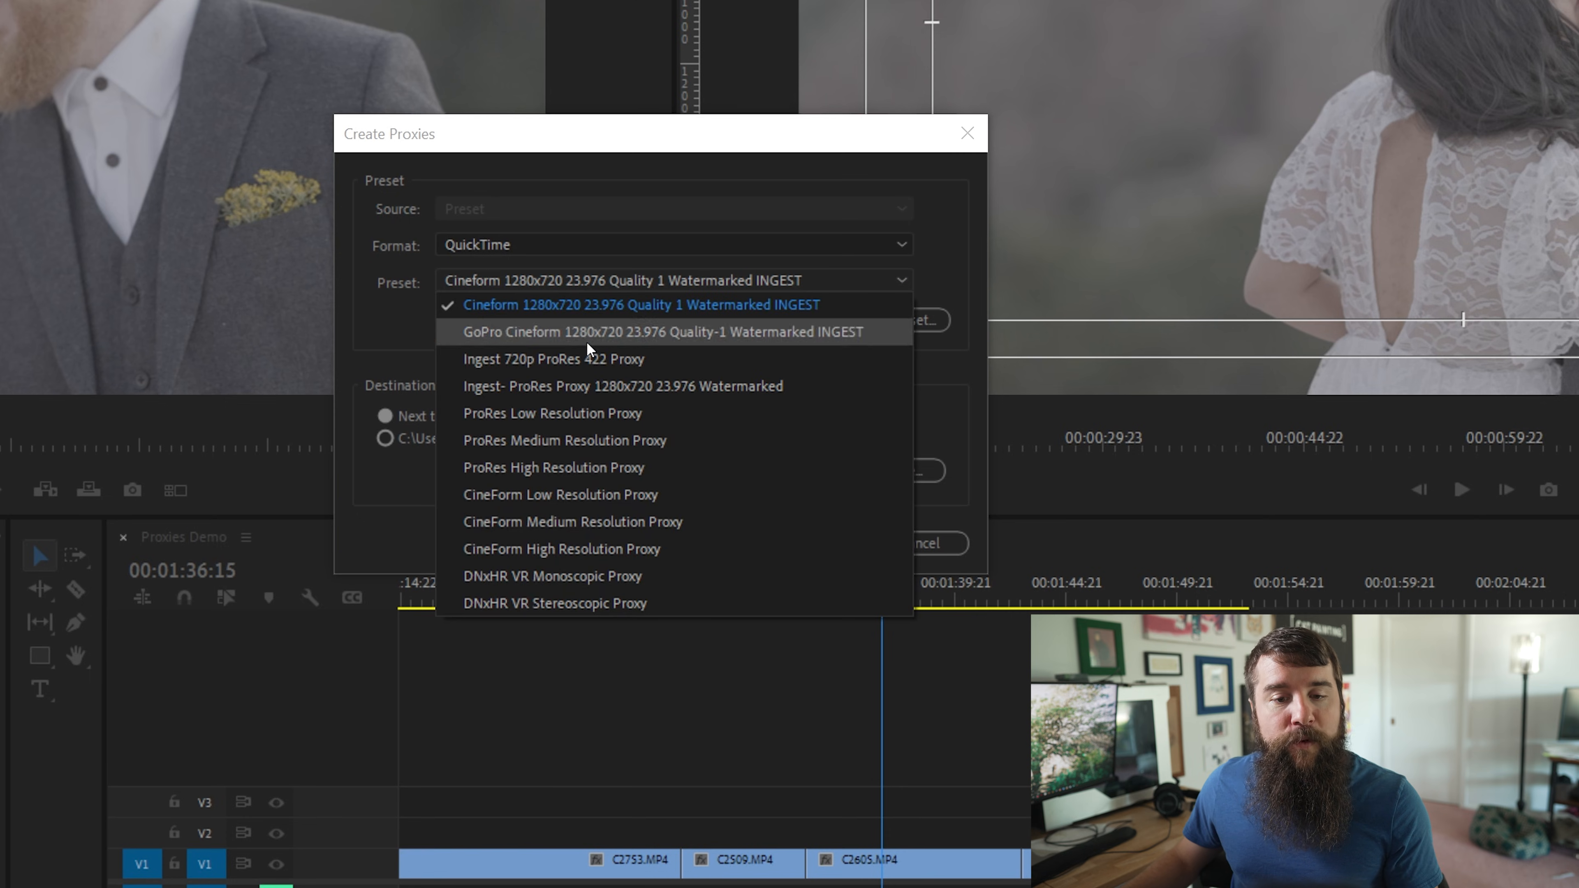
{"action": "mouse_move", "coordinate": [624, 413]}
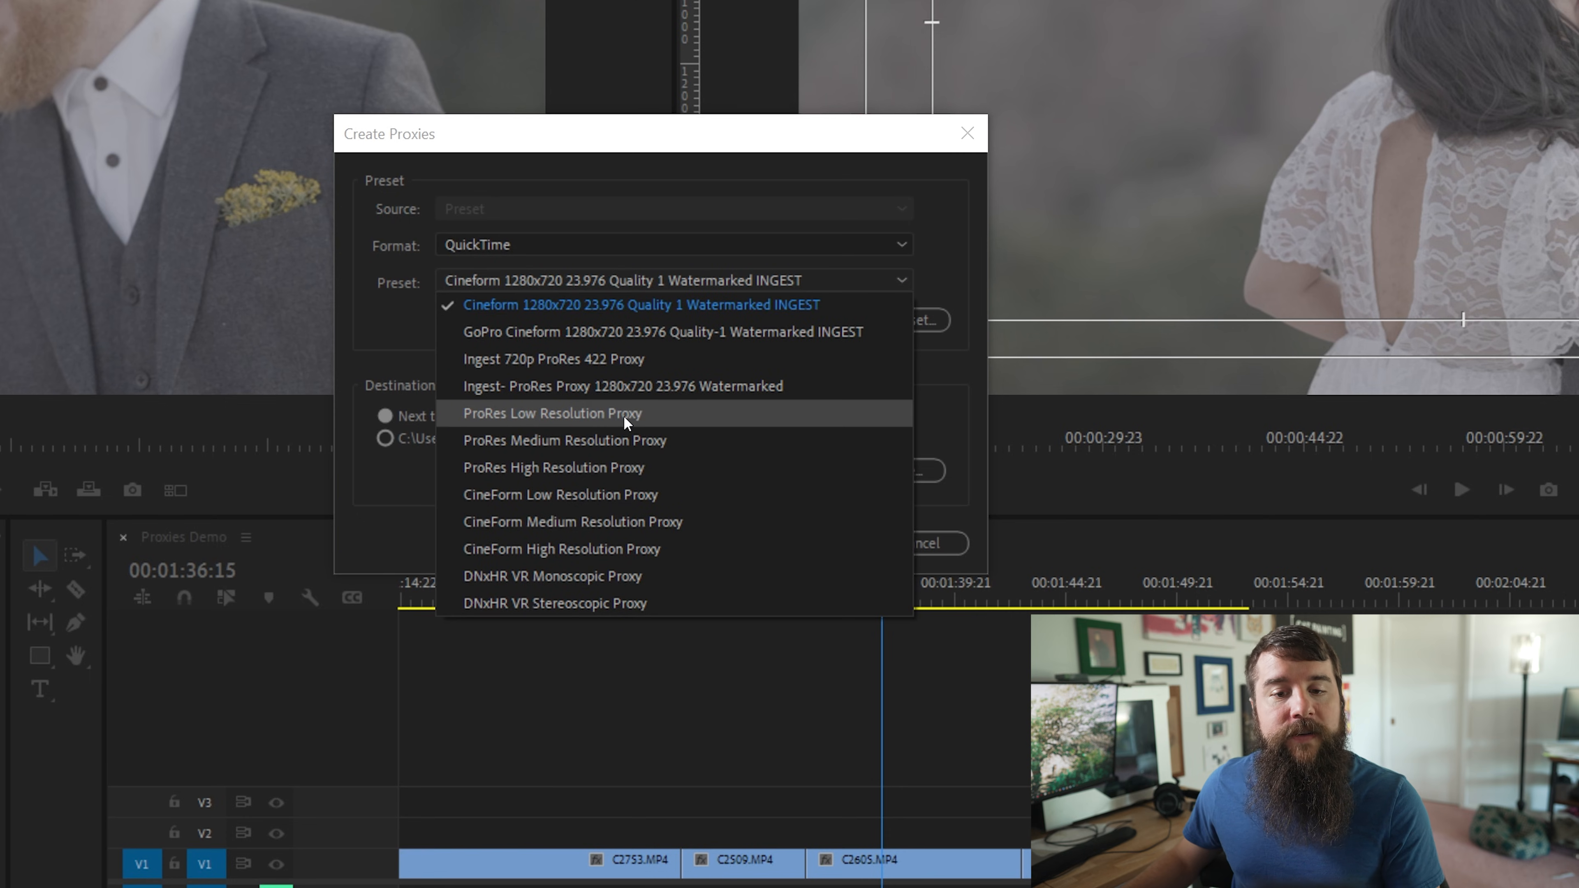
{"action": "left_click", "coordinate": [553, 413]}
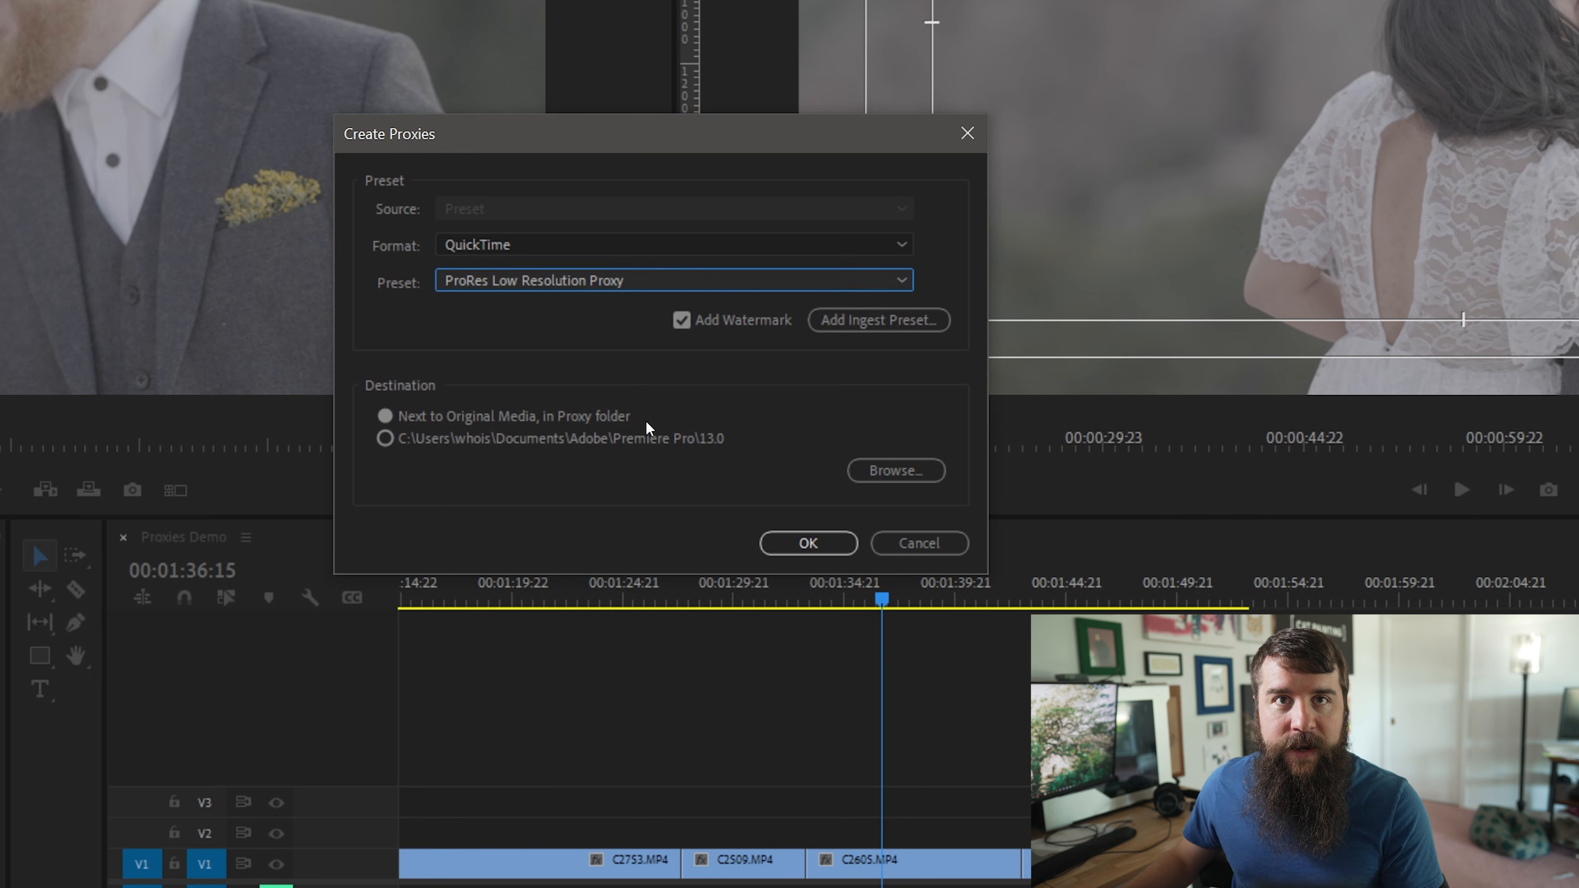
{"action": "mouse_move", "coordinate": [502, 463]}
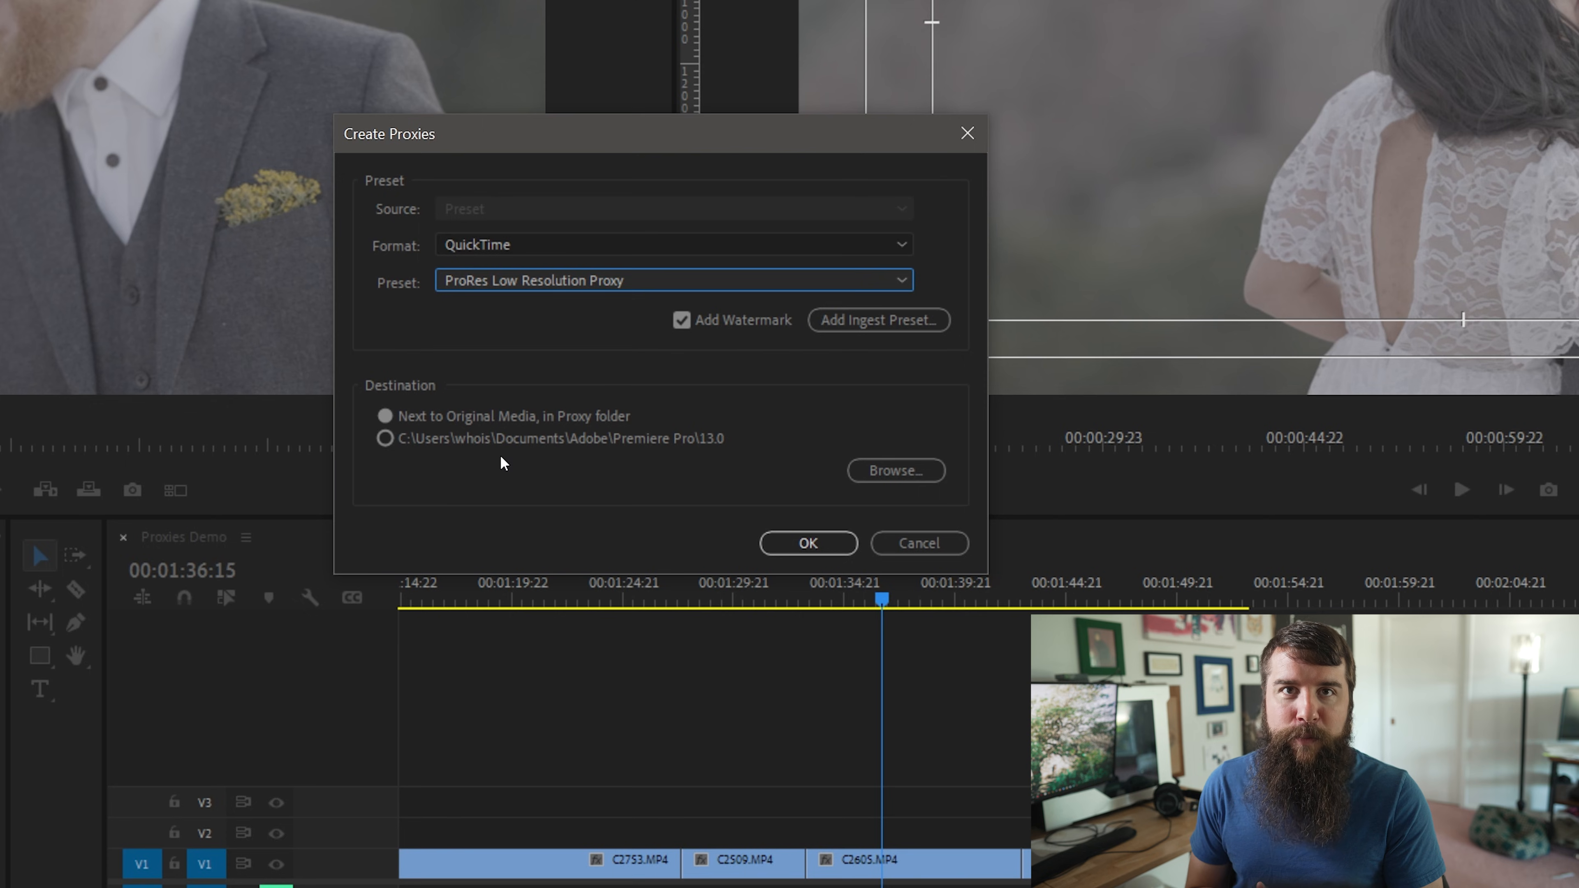
{"action": "mouse_move", "coordinate": [579, 324]}
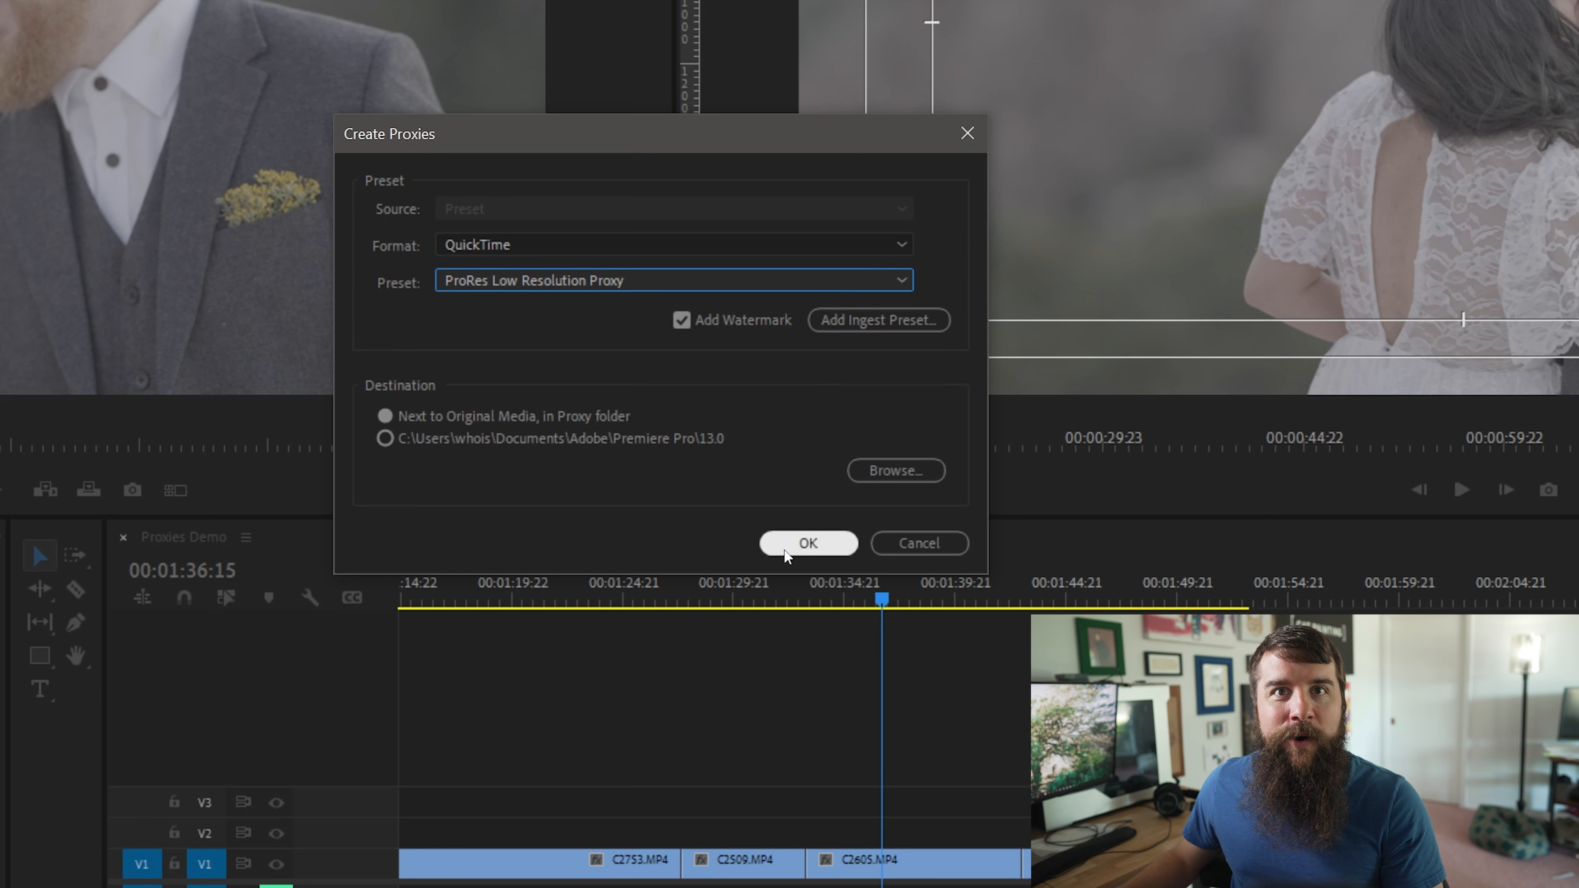
Confirm Create Proxies so Media Encoder renders the low-resolution proxy files.
{"action": "left_click", "coordinate": [806, 542]}
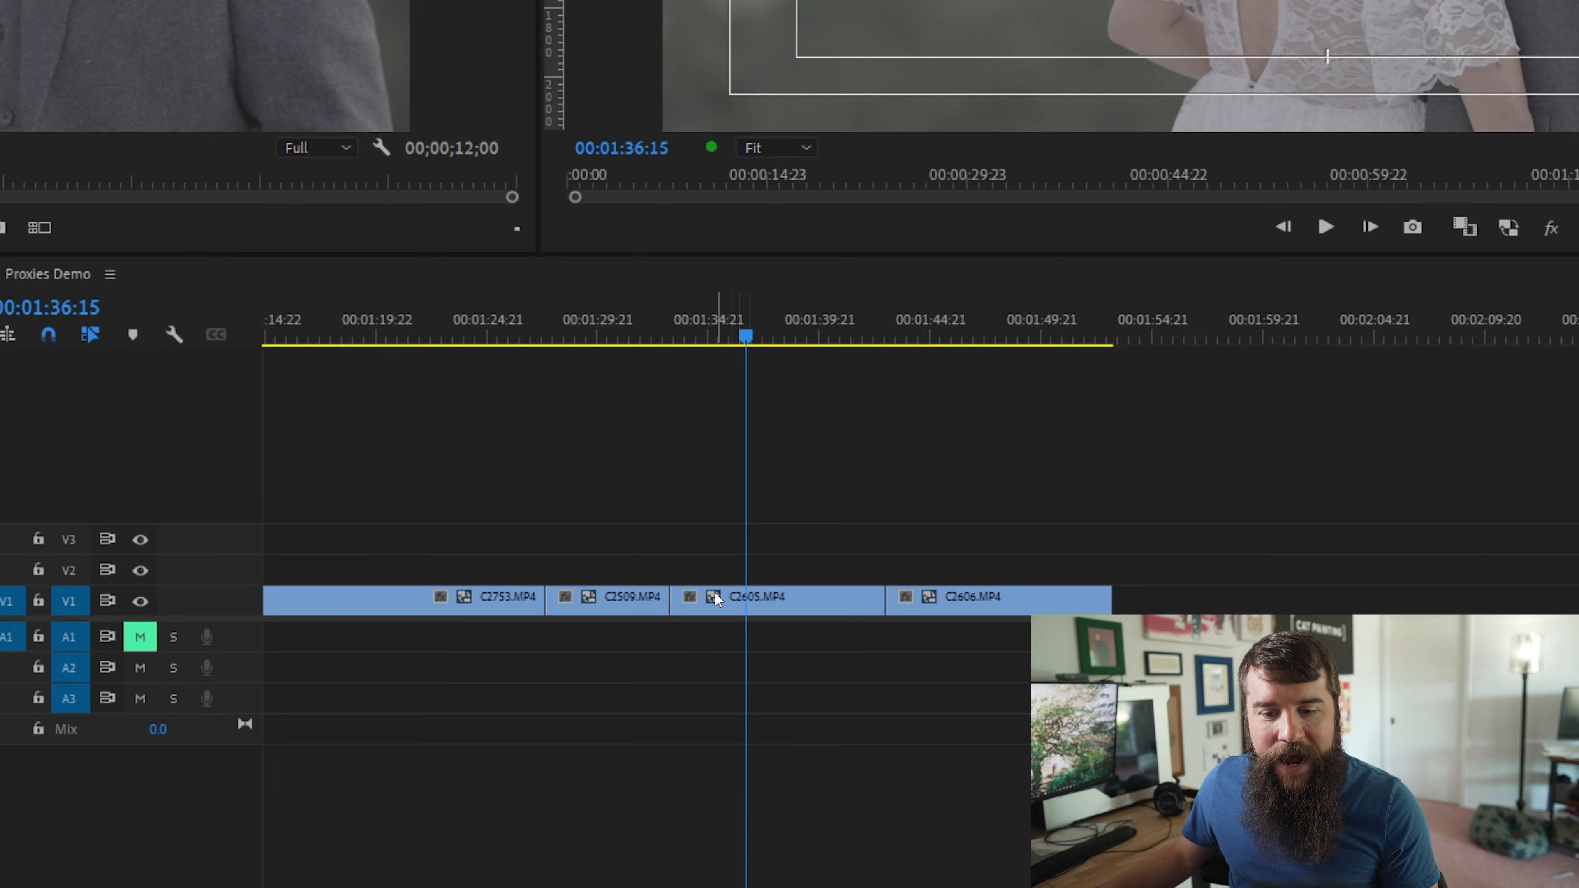
{"action": "mouse_move", "coordinate": [714, 597]}
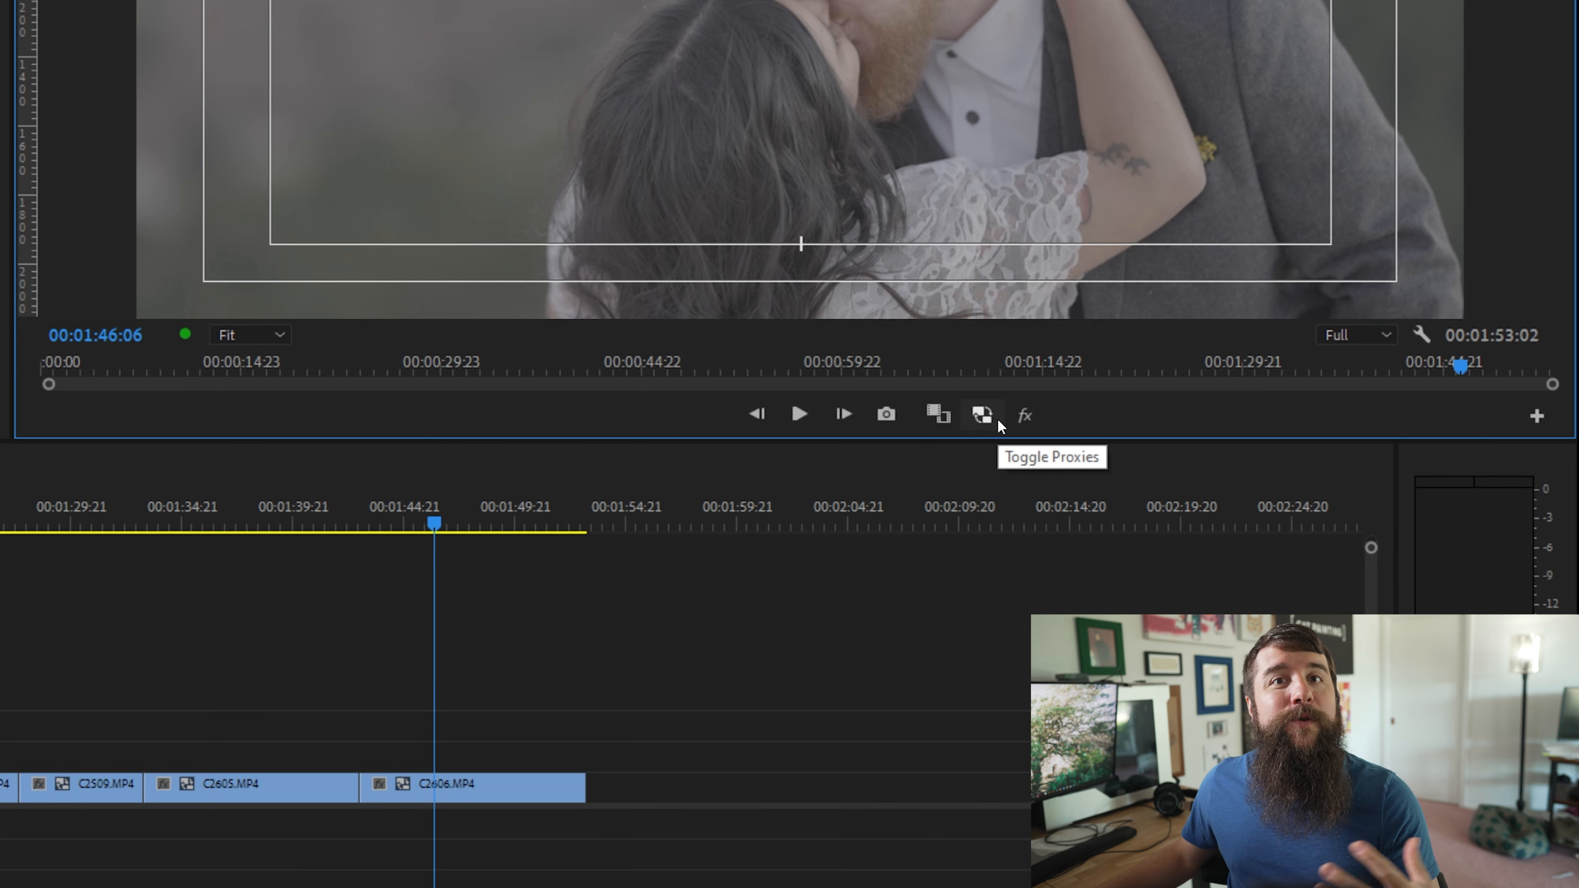
{"action": "mouse_move", "coordinate": [1491, 416]}
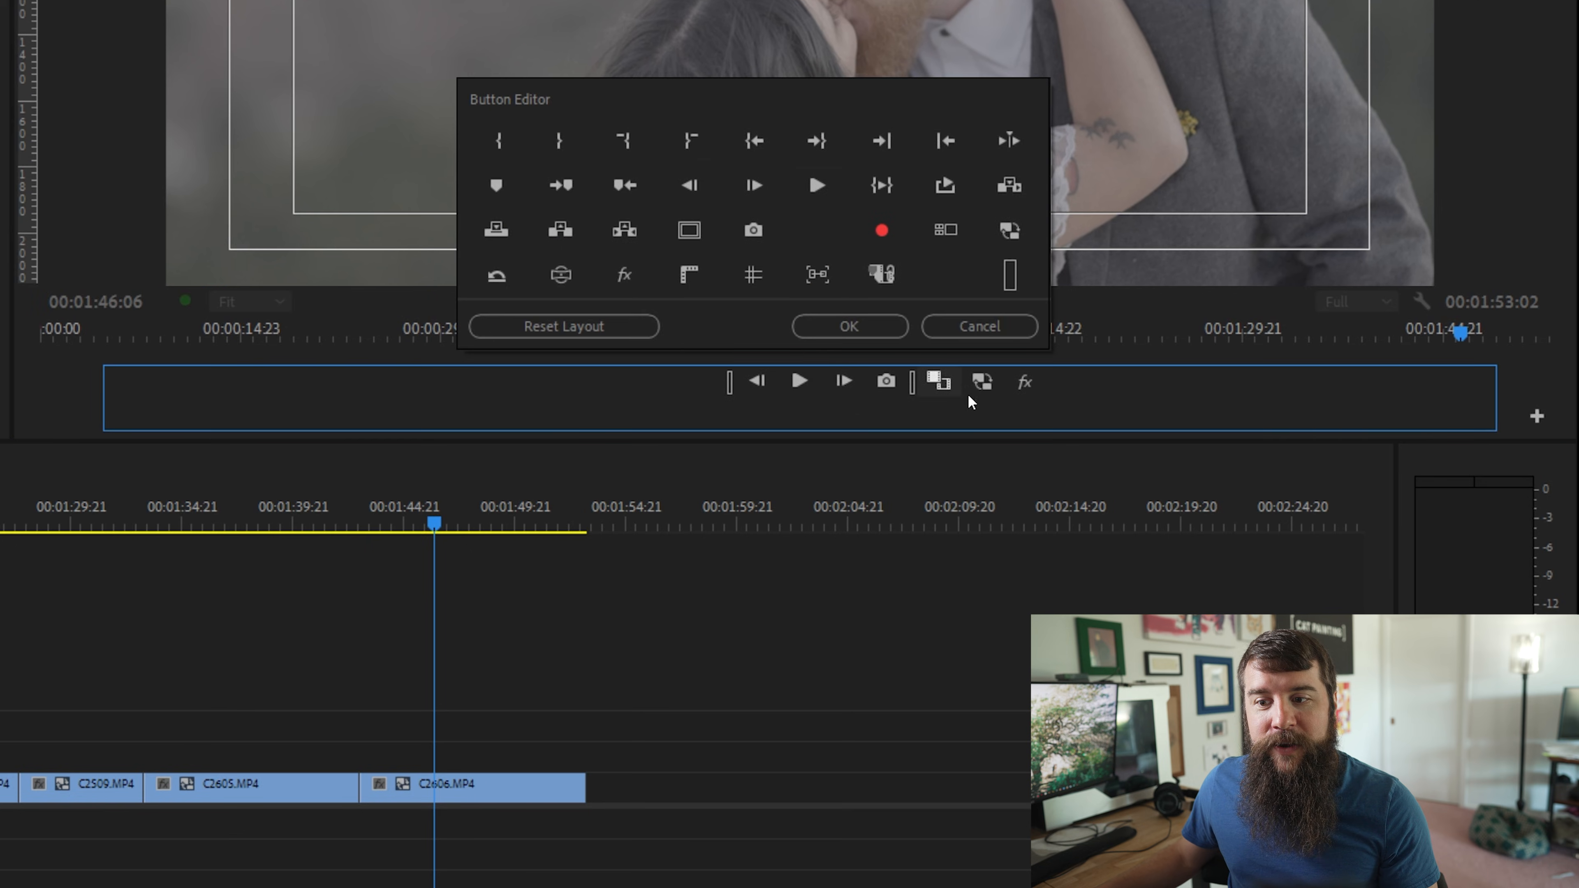
{"action": "mouse_move", "coordinate": [968, 387]}
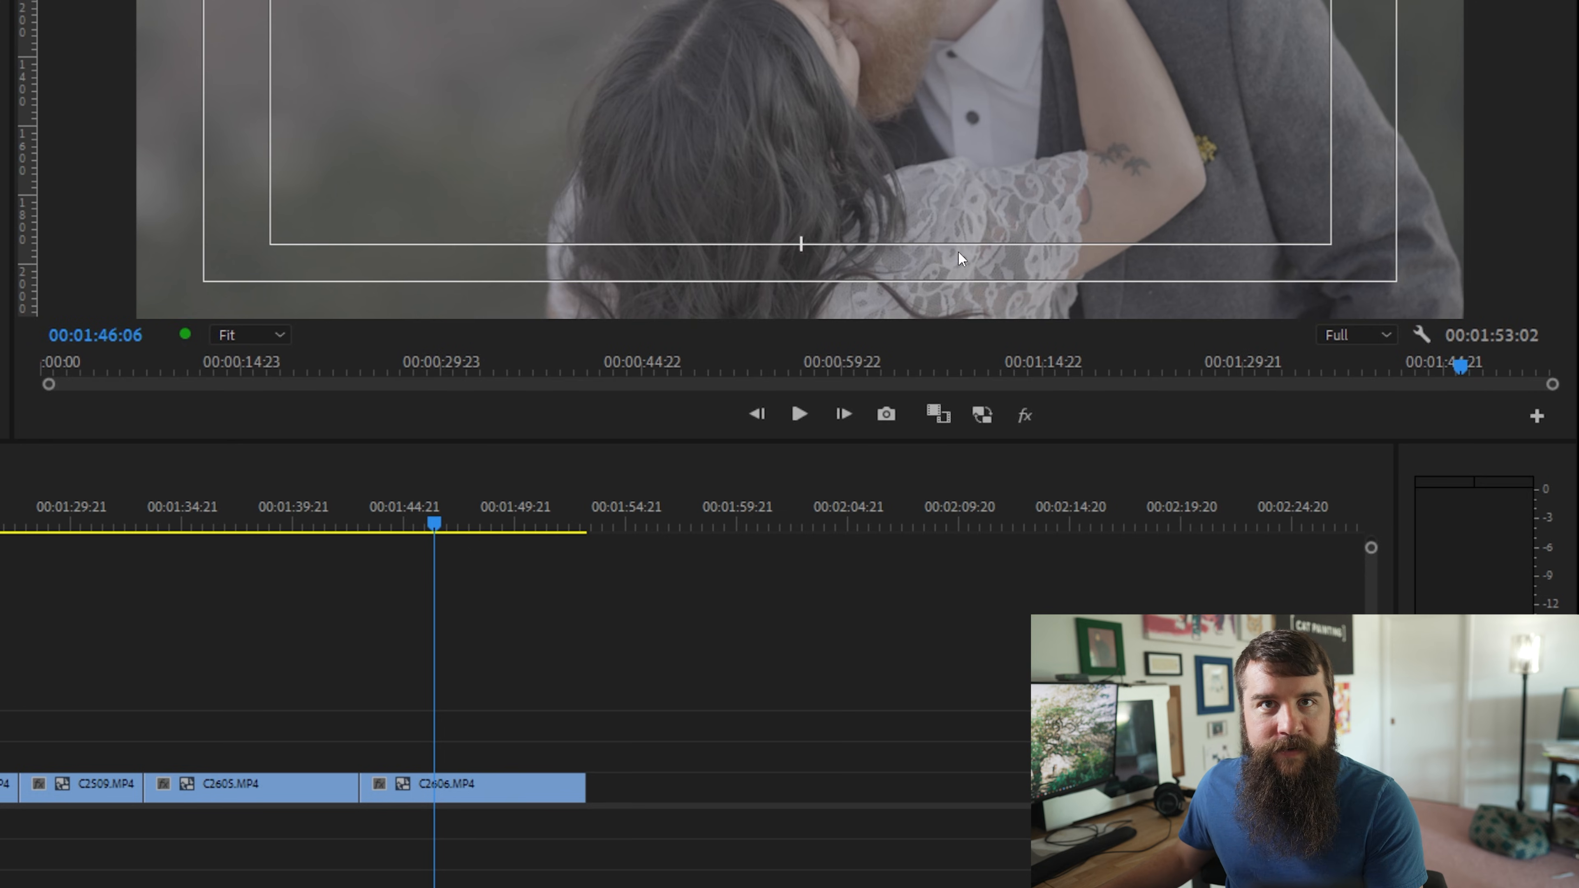
{"action": "mouse_move", "coordinate": [875, 154]}
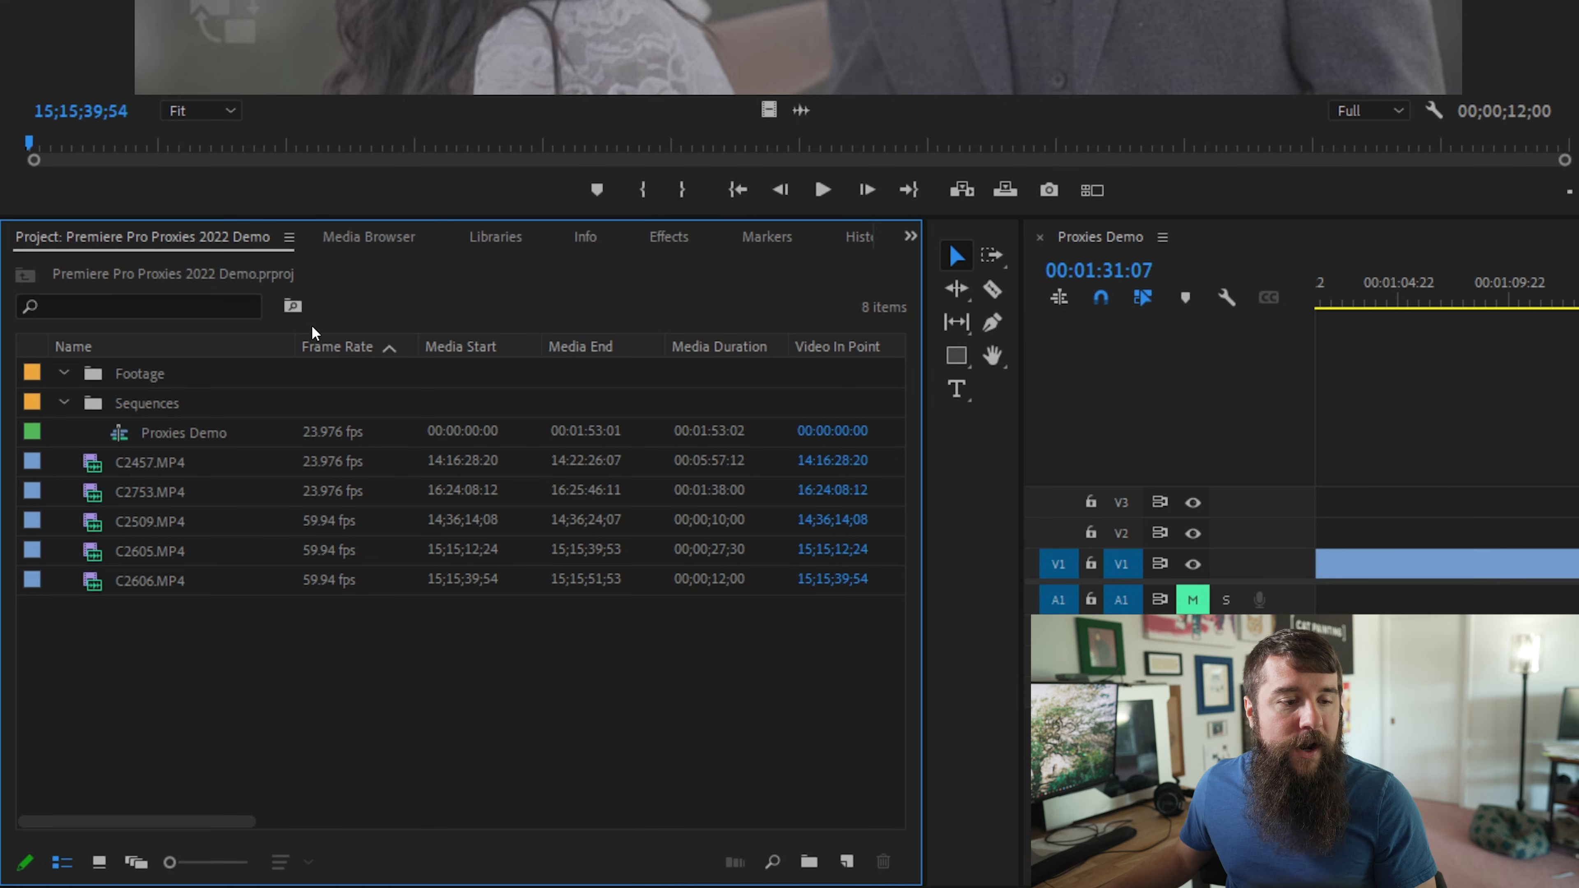
{"action": "mouse_move", "coordinate": [340, 541]}
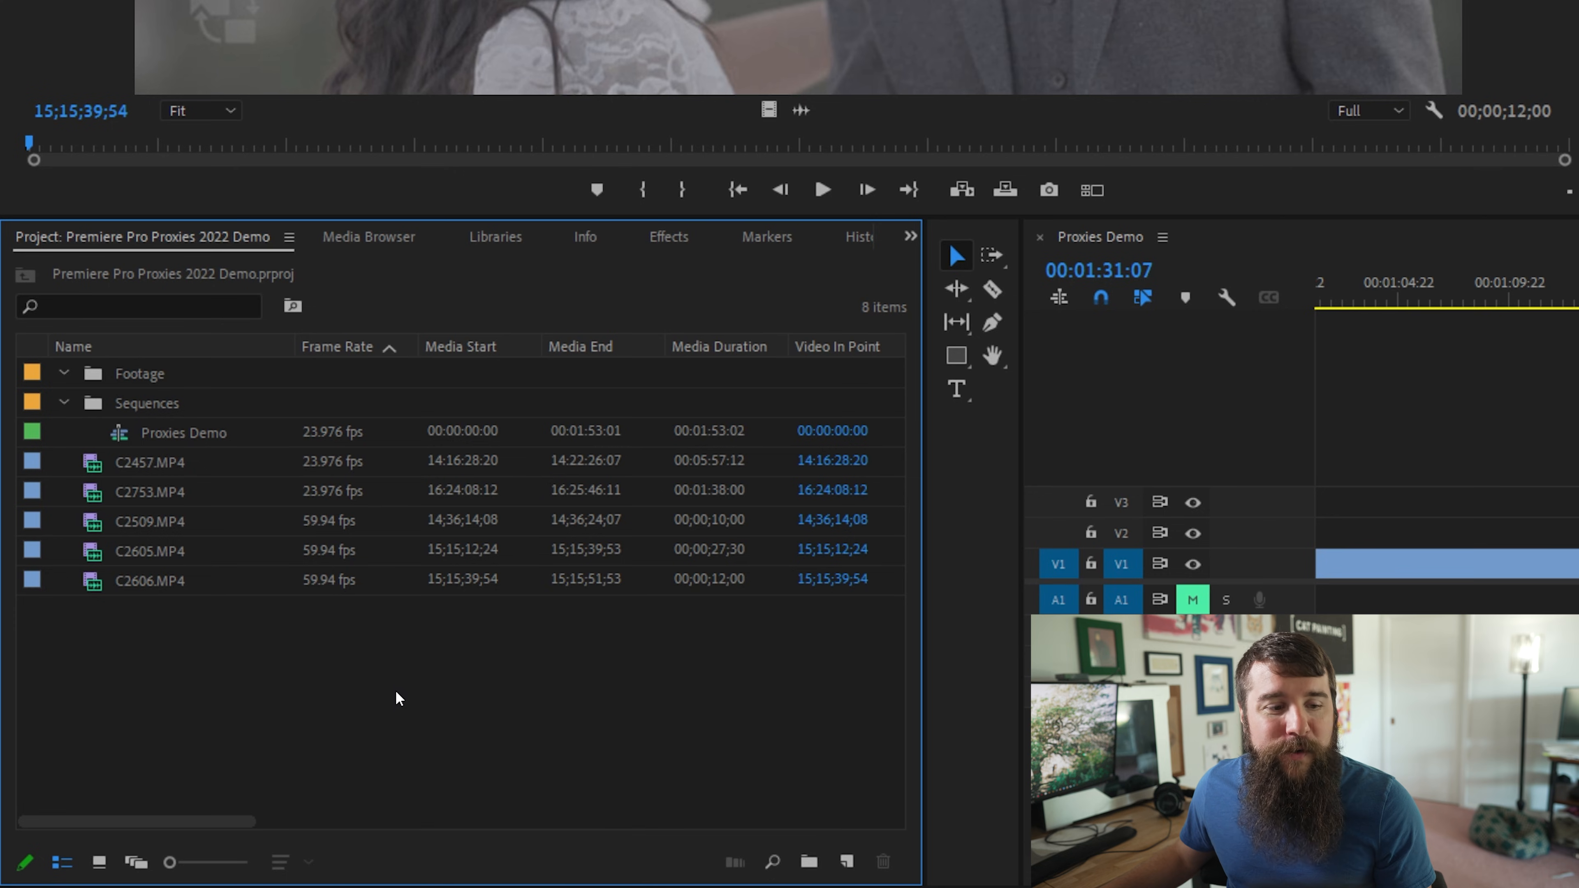
Start a New Search Bin from an empty area of the Project panel.
{"action": "left_click", "coordinate": [148, 520]}
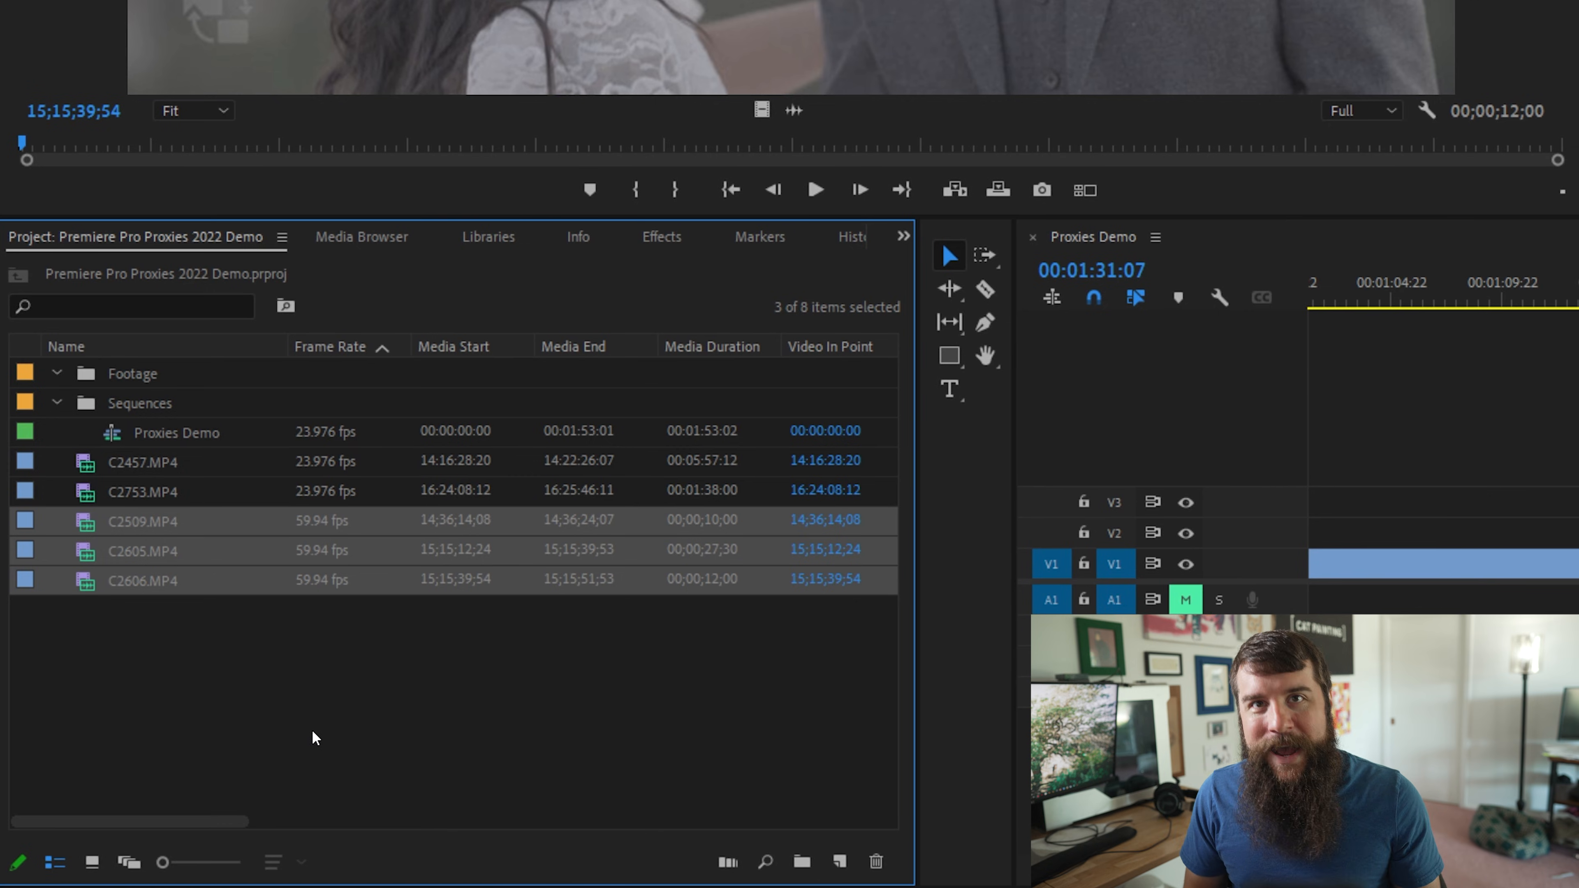
{"action": "left_click", "coordinate": [254, 614]}
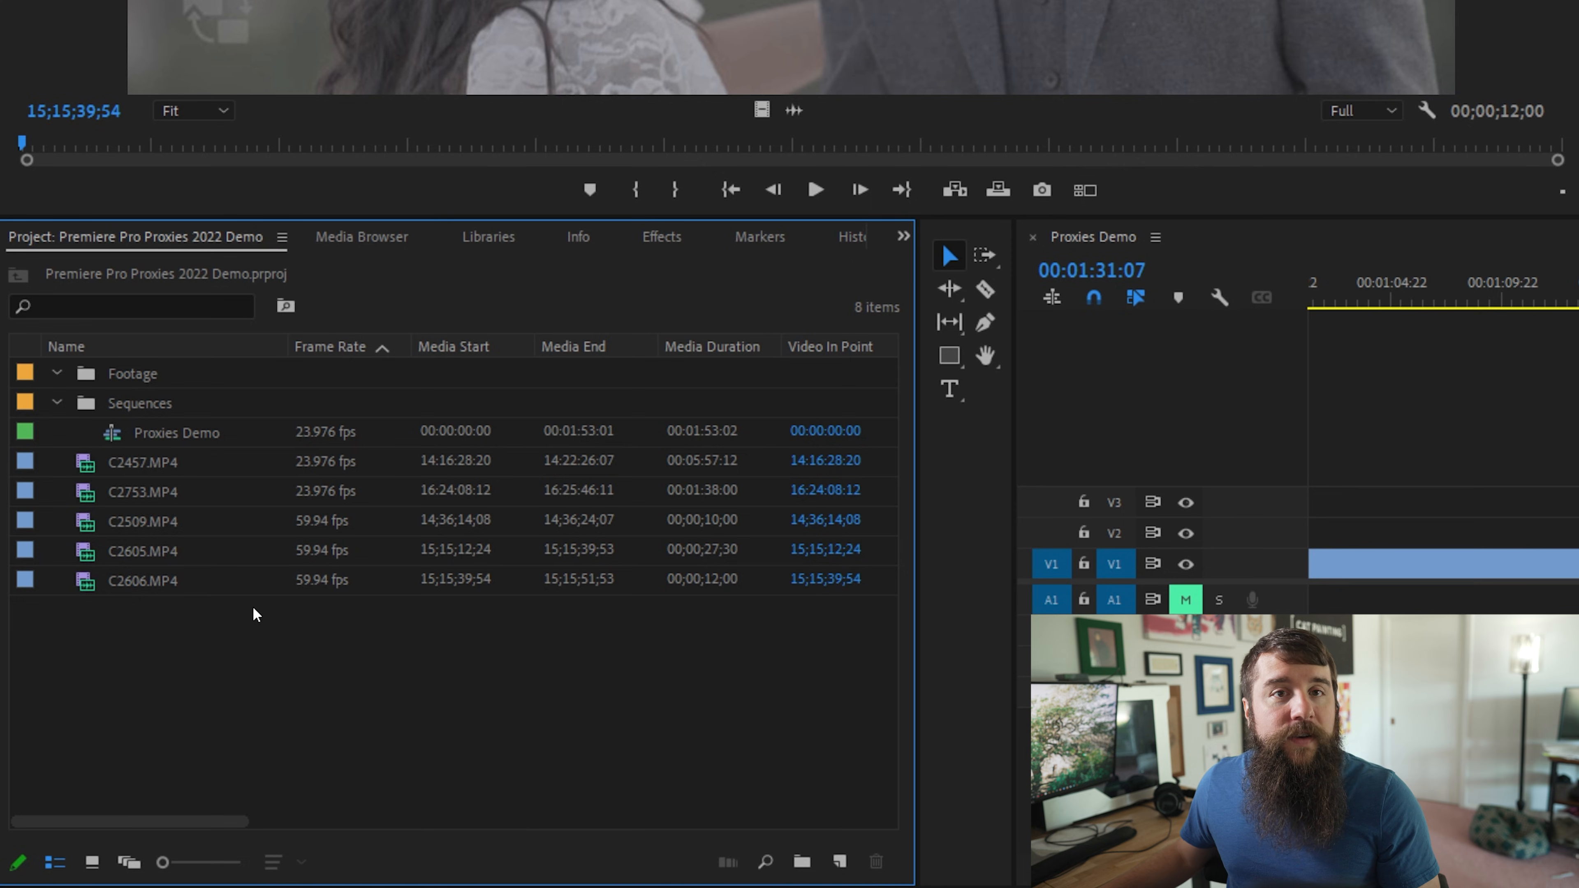
{"action": "mouse_move", "coordinate": [457, 708]}
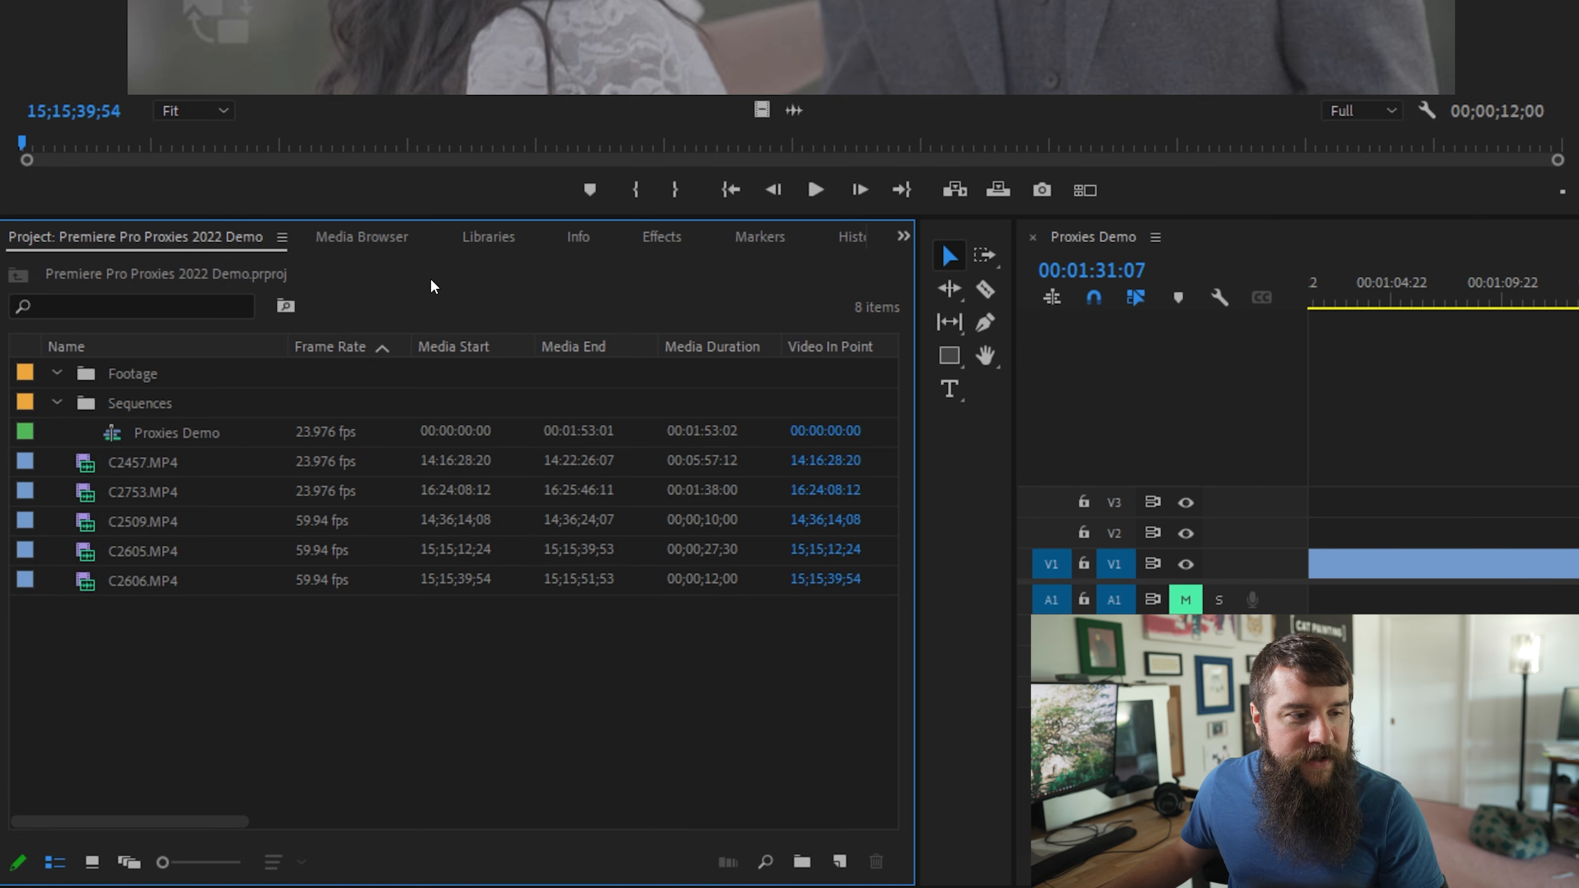
{"action": "right_click", "coordinate": [434, 285]}
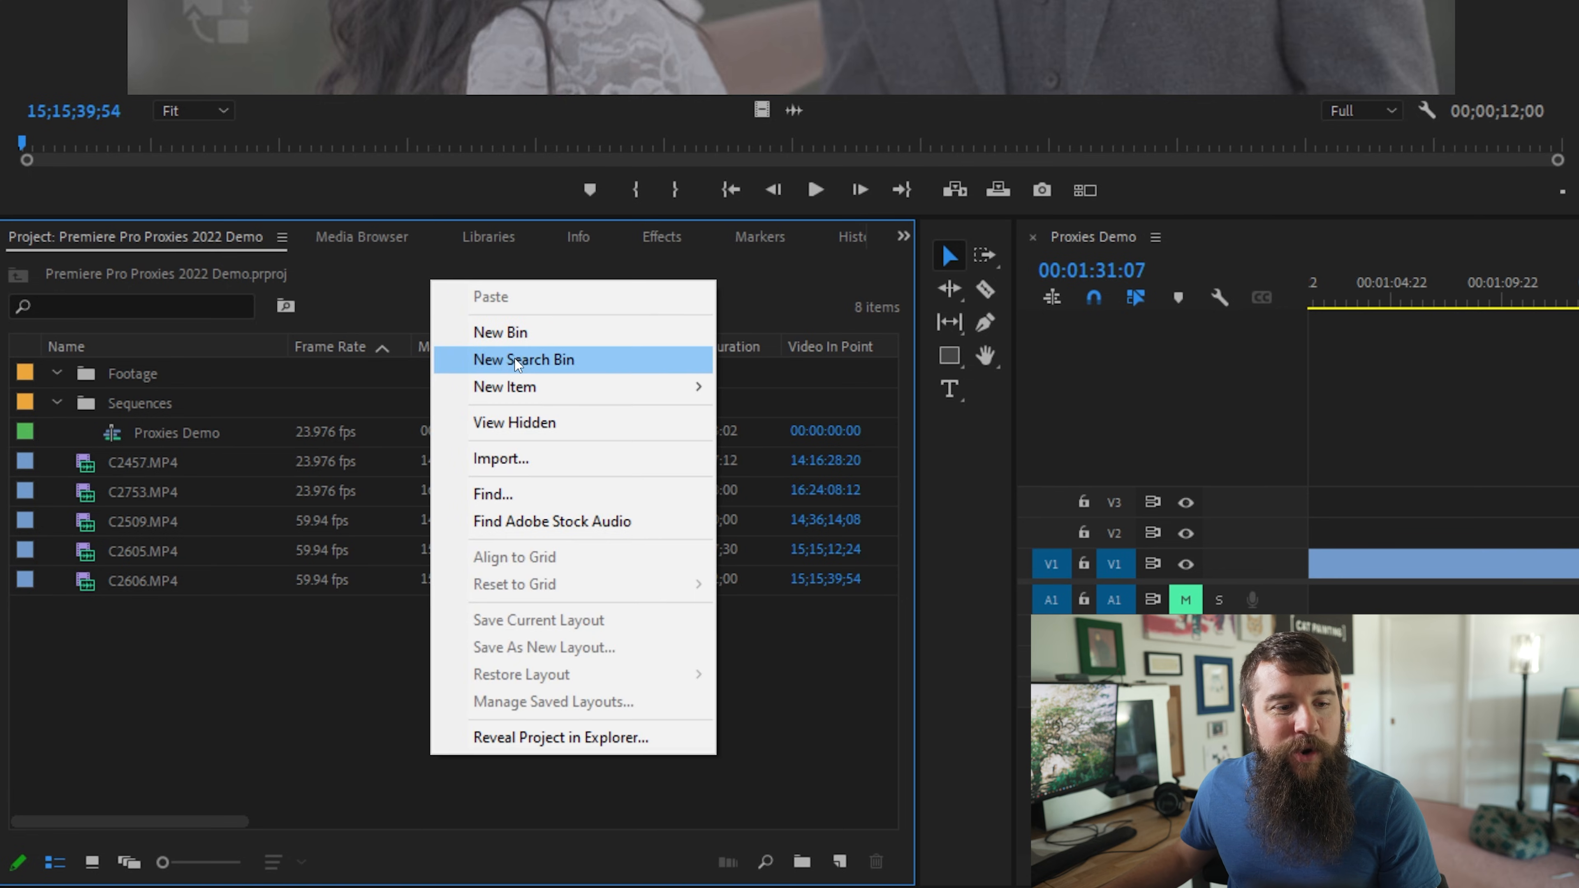
{"action": "left_click", "coordinate": [523, 359]}
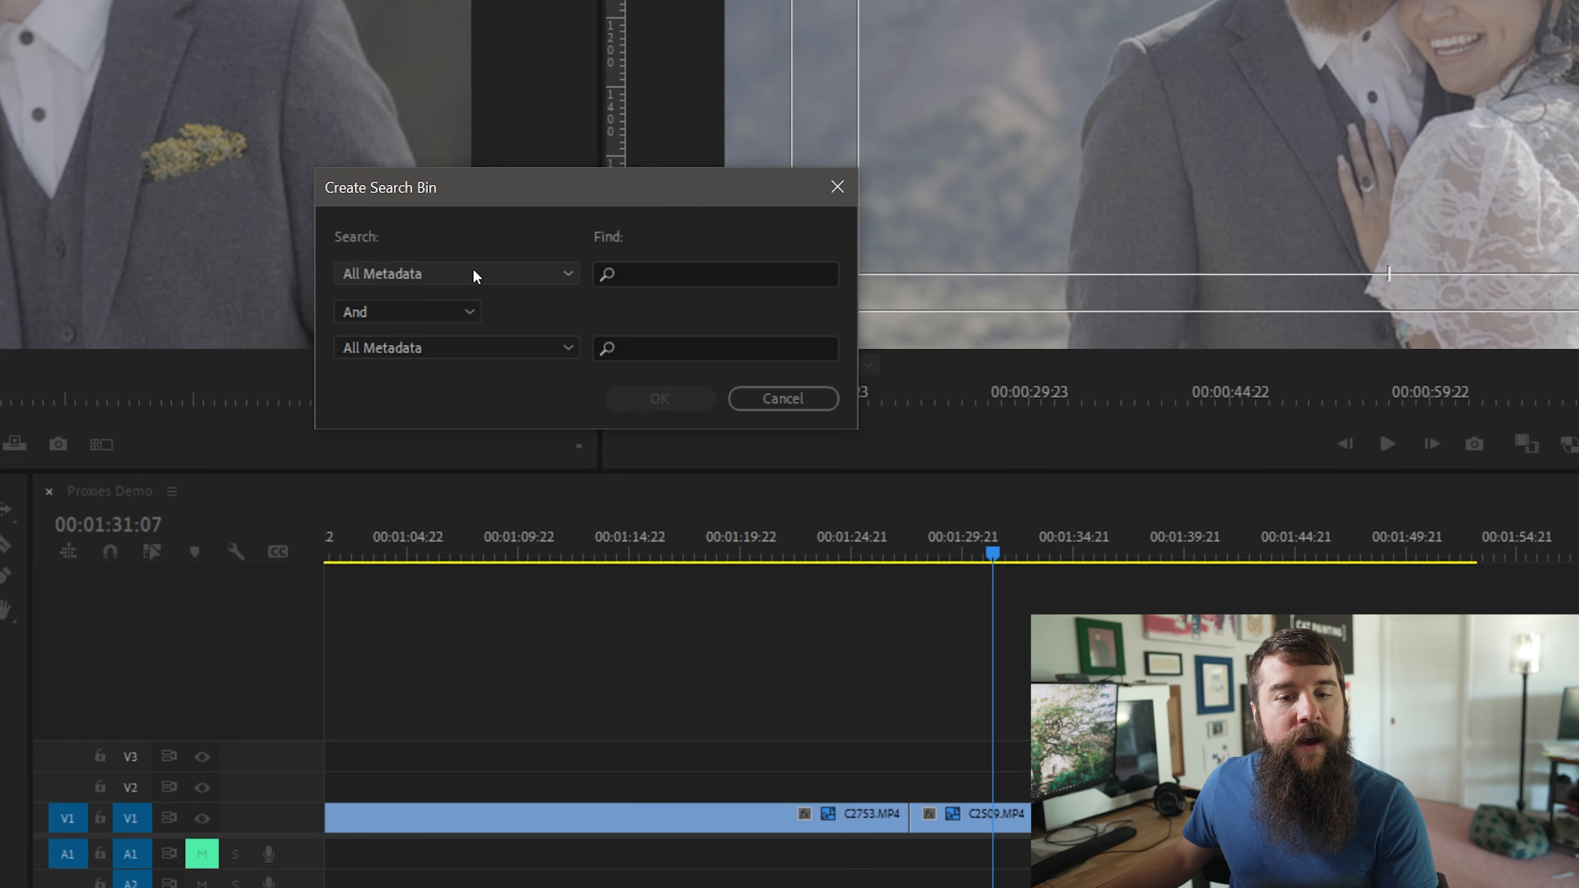
Create a search bin filtering Frame Rate 59.94, after trying 29 and 119 values.
{"action": "left_click", "coordinate": [455, 273]}
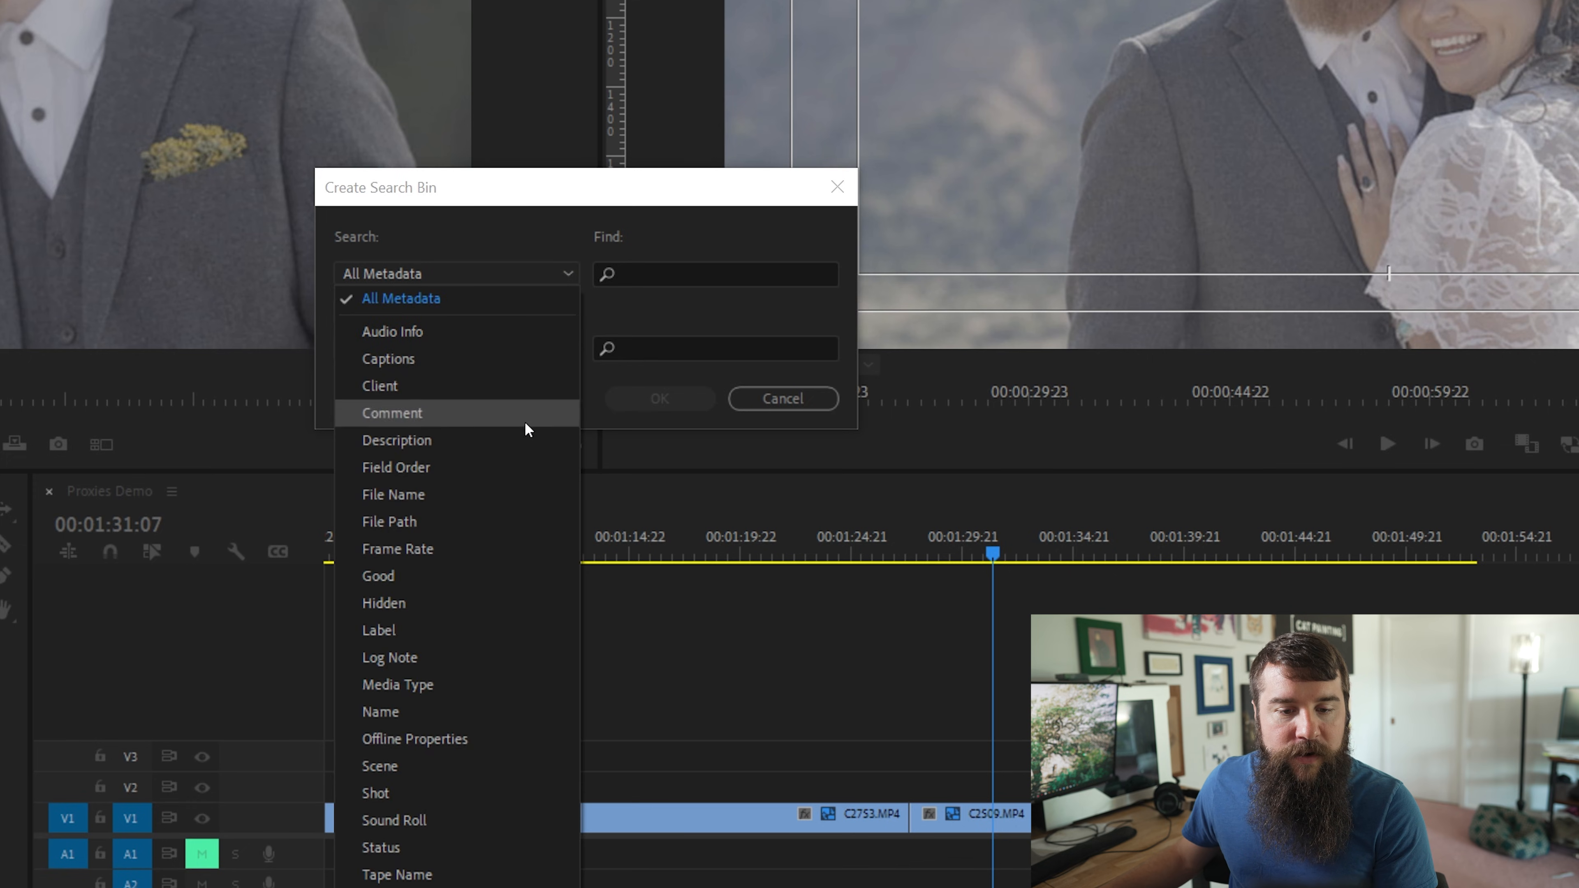
{"action": "mouse_move", "coordinate": [494, 575]}
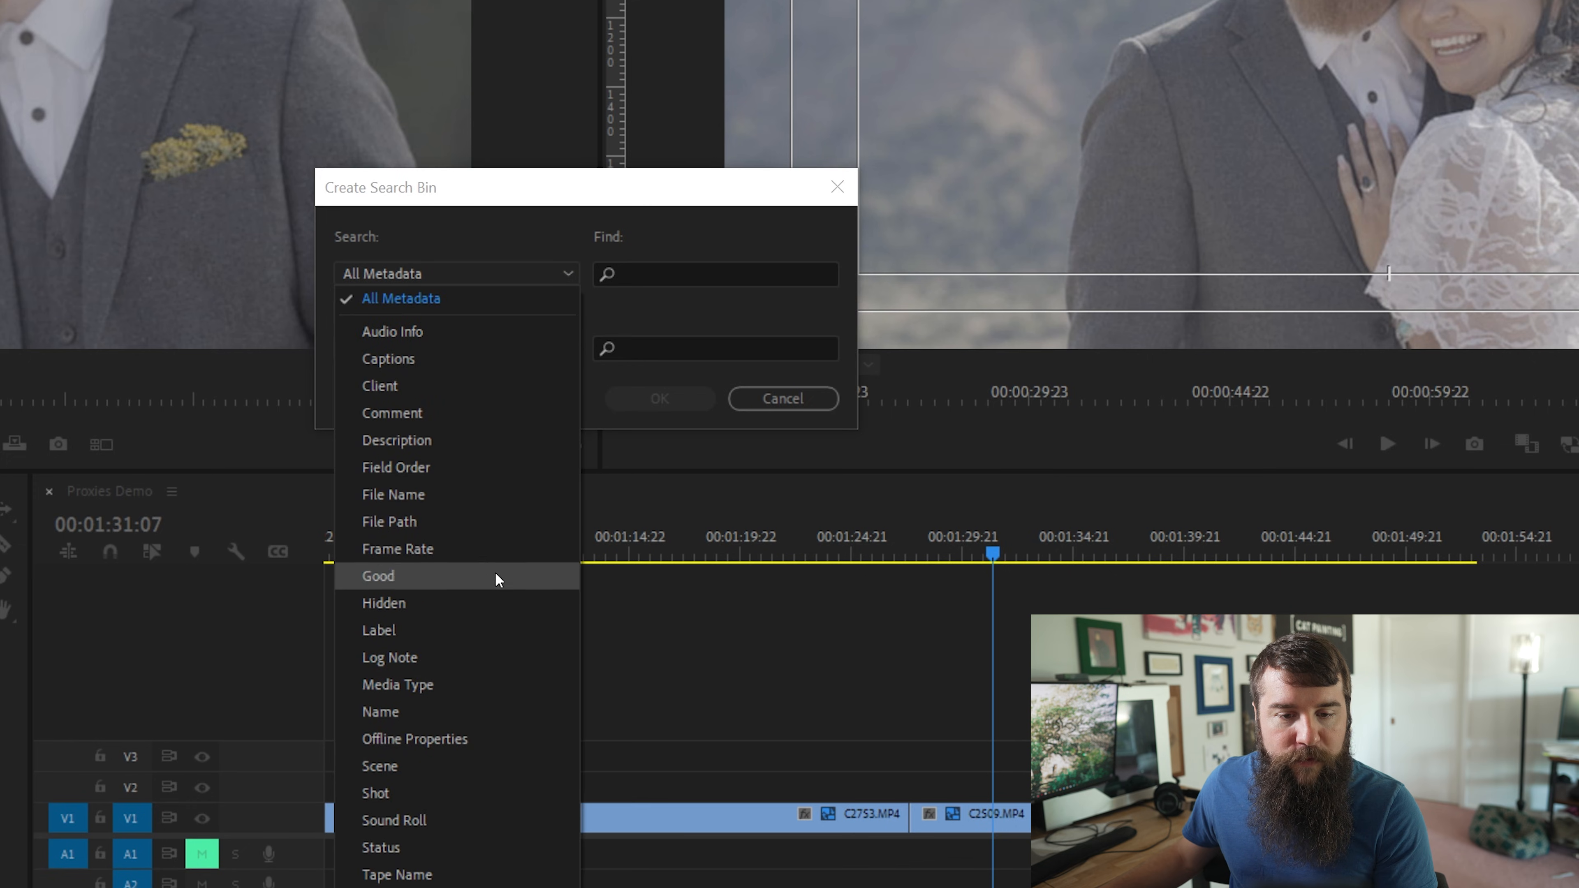
{"action": "left_click", "coordinate": [397, 548]}
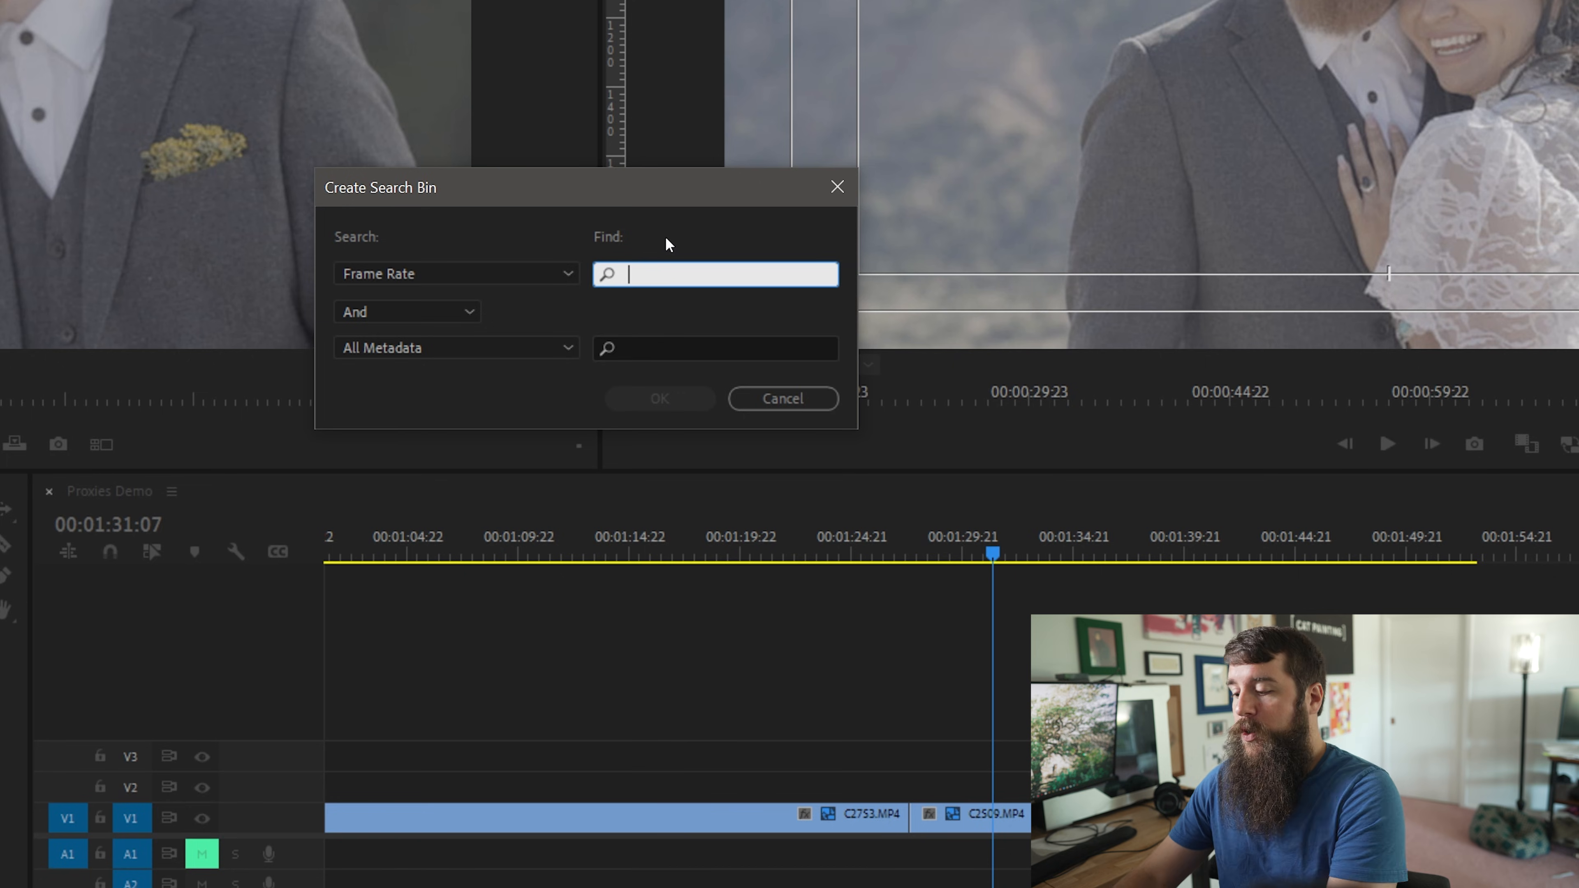
{"action": "type", "text": "29.97"}
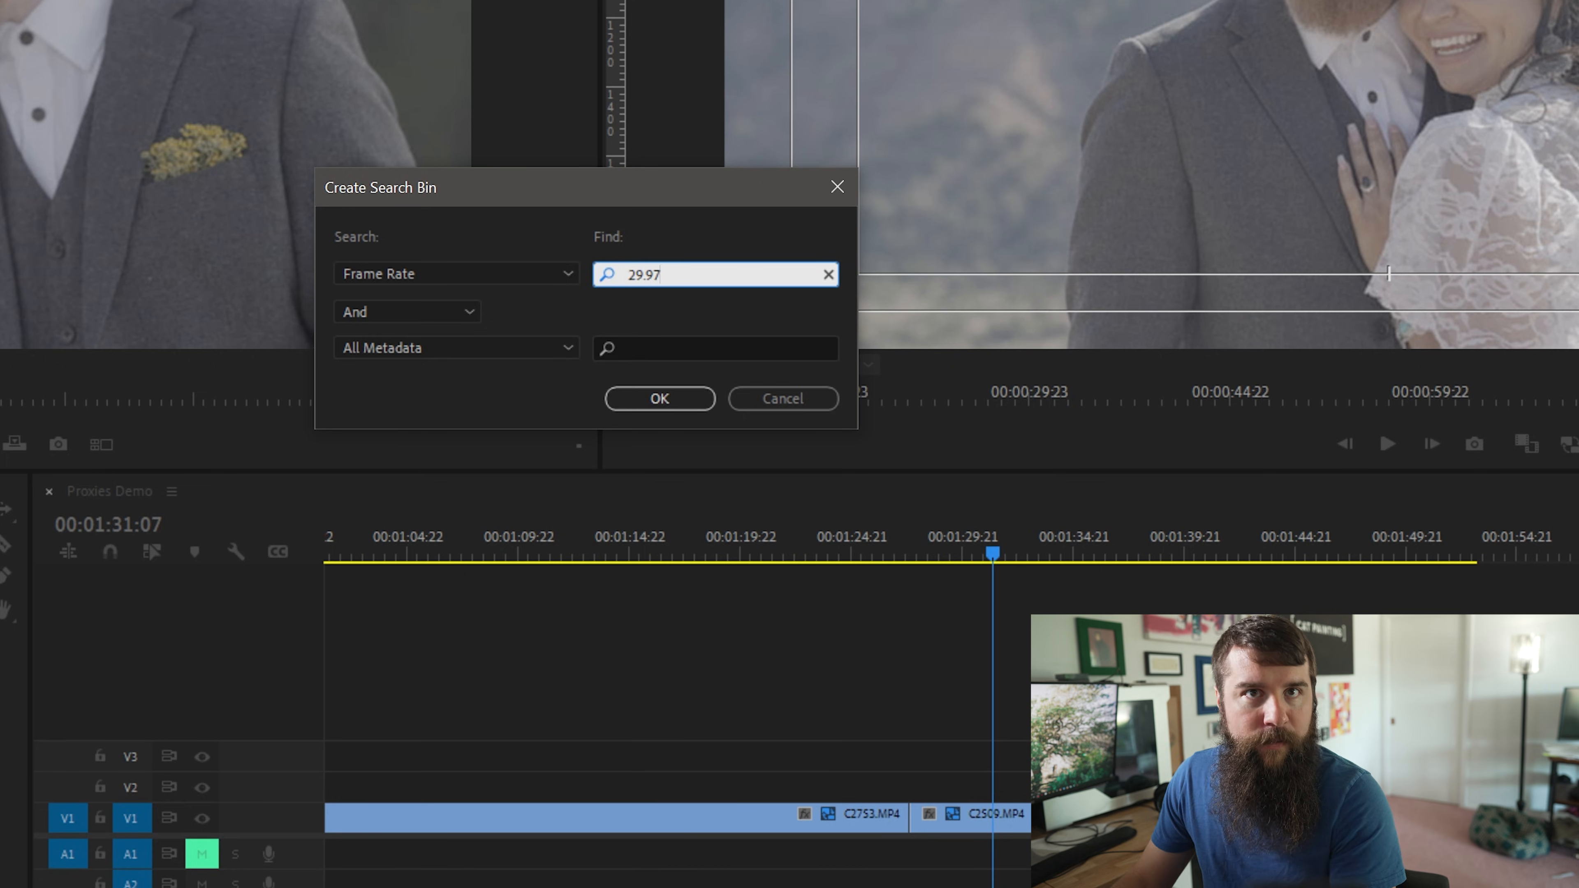
{"action": "left_click", "coordinate": [829, 274]}
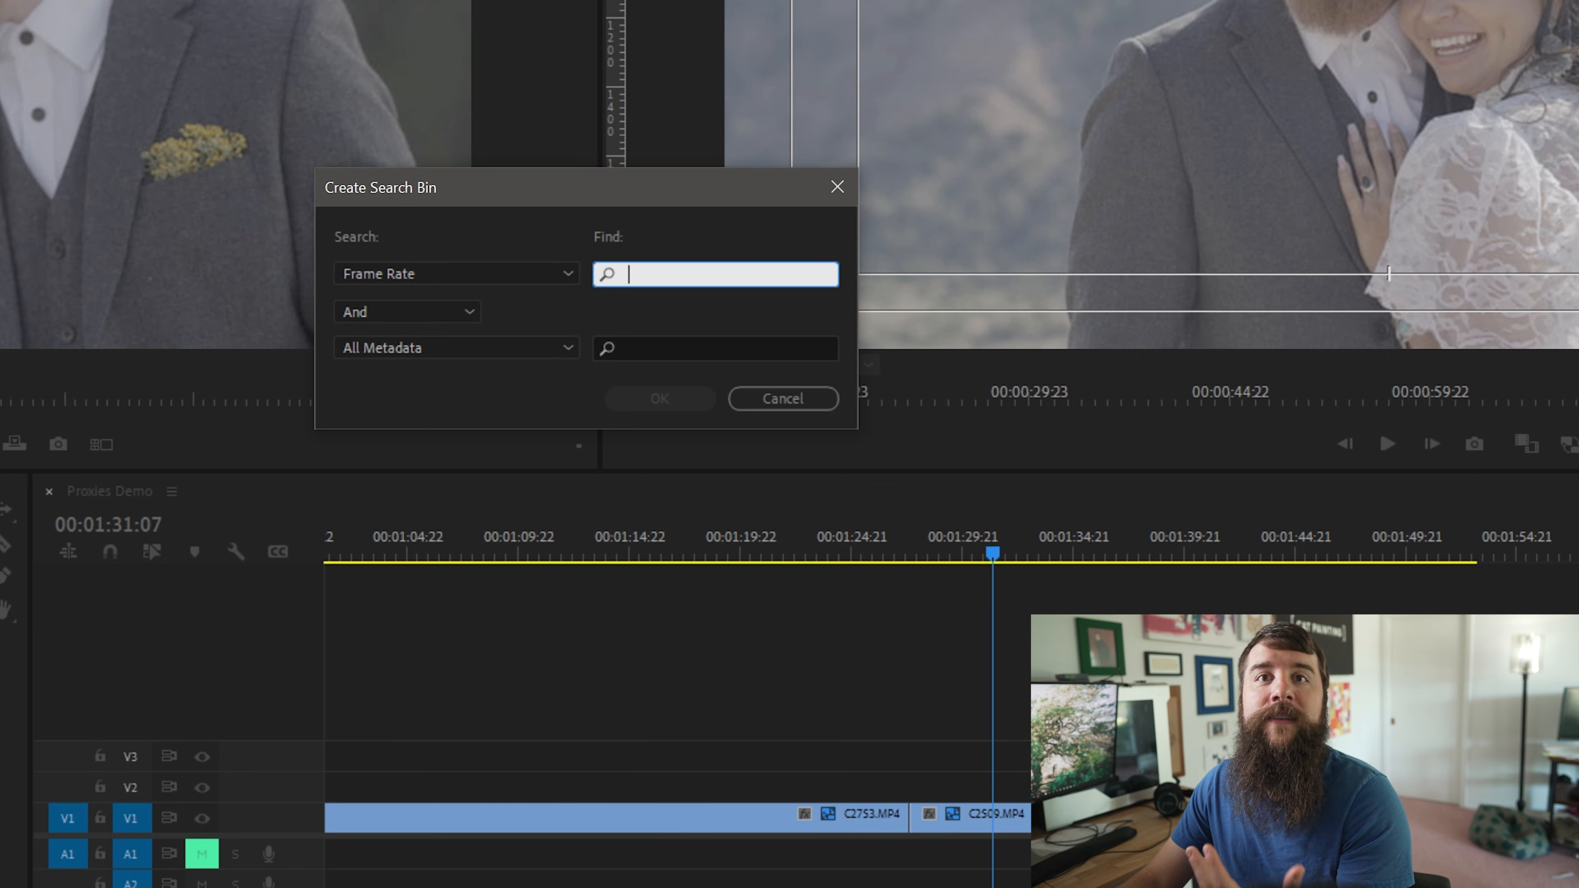
{"action": "type", "text": "59.94"}
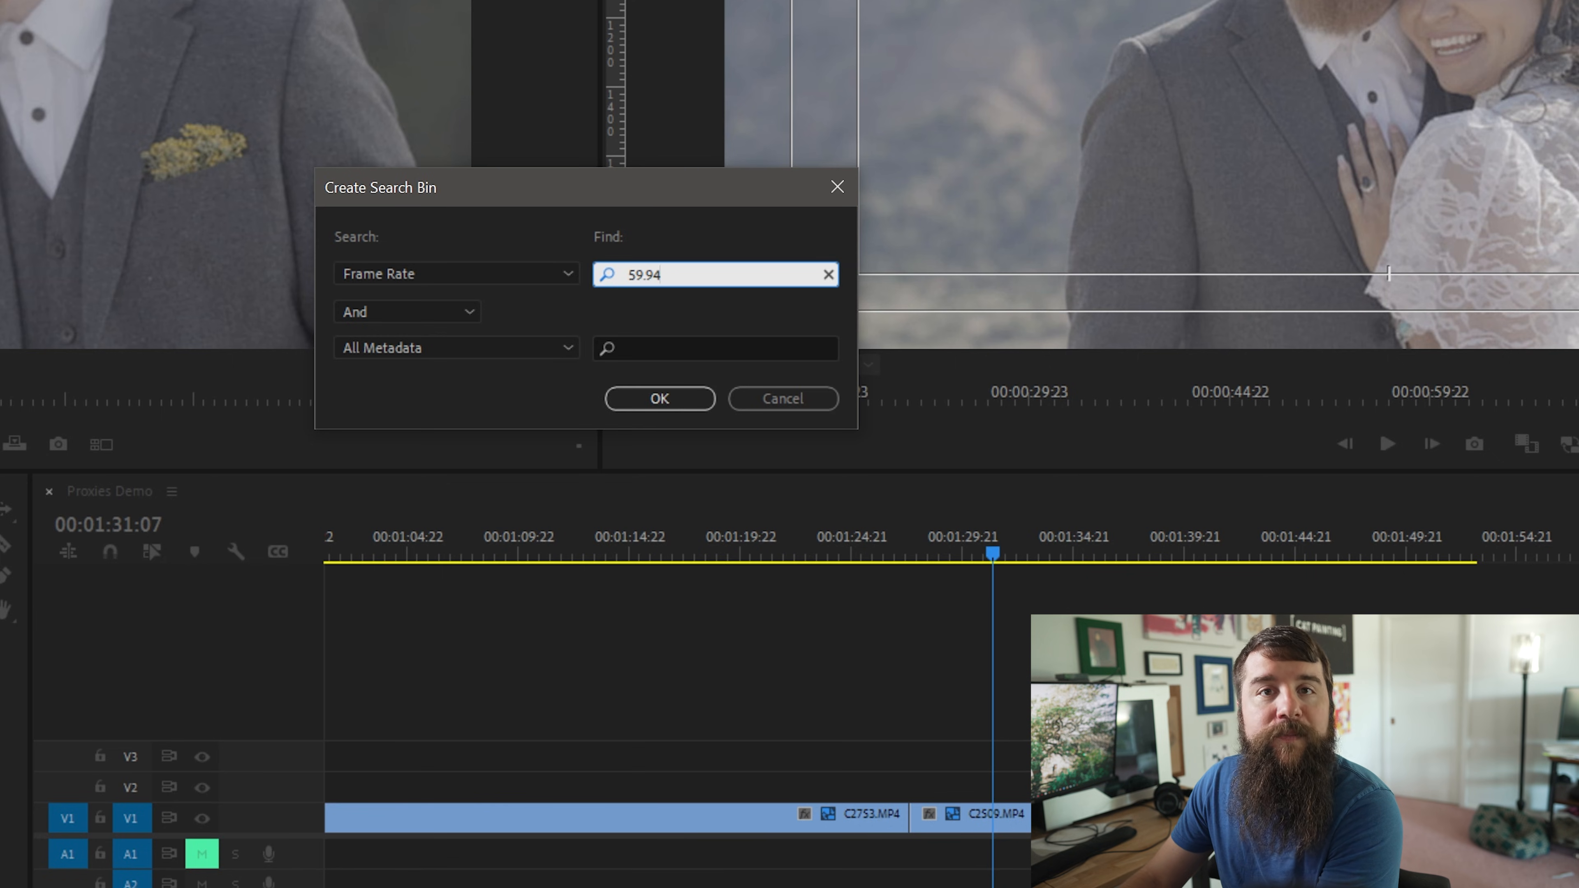
{"action": "left_click", "coordinate": [829, 274]}
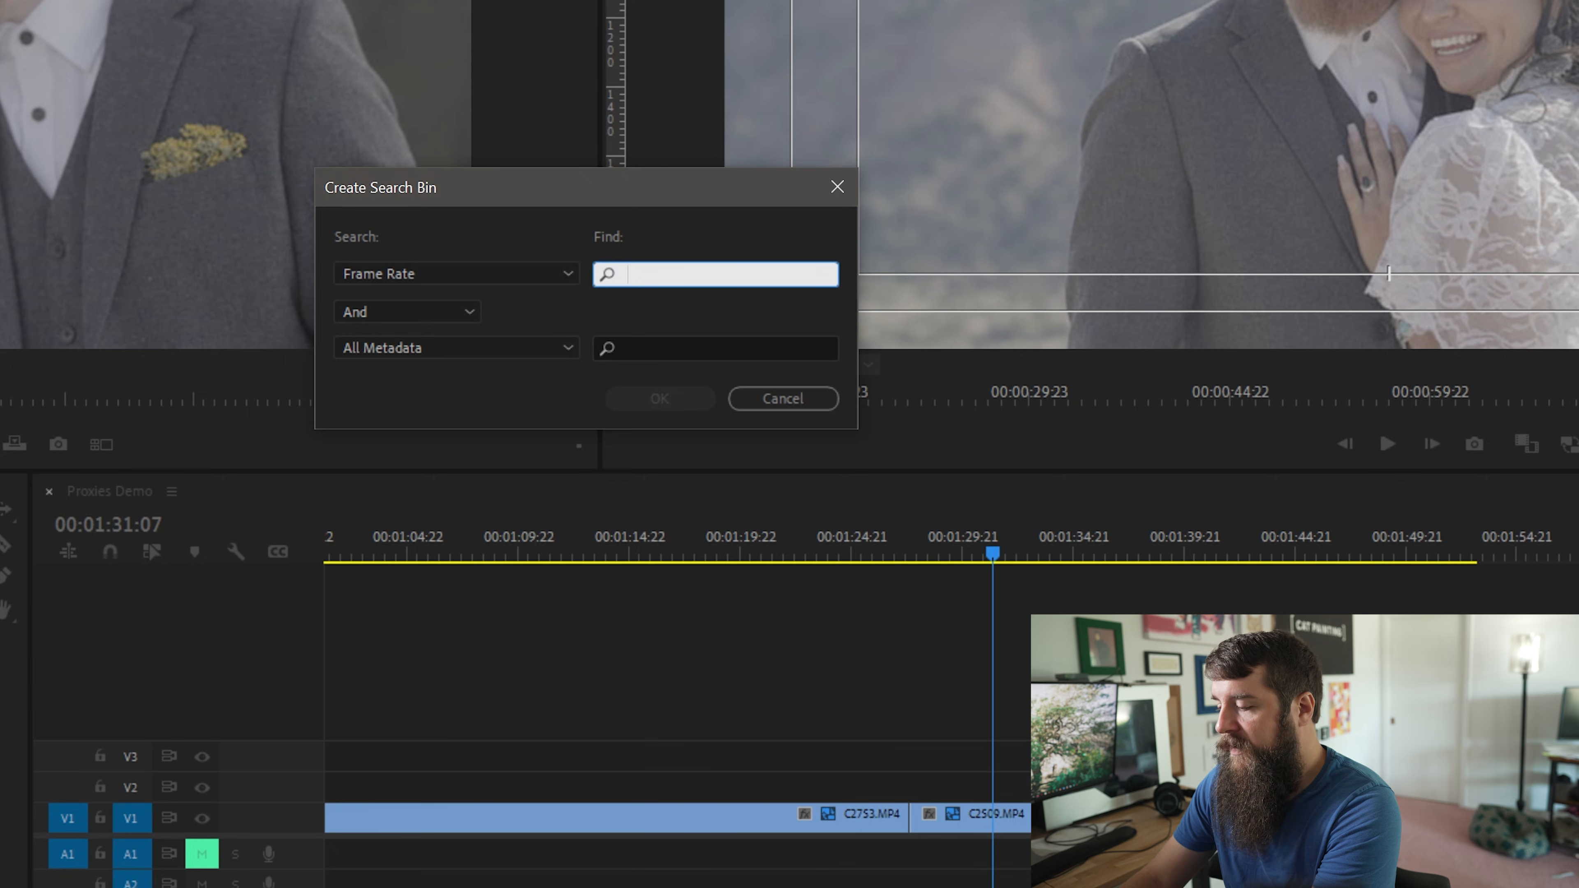
{"action": "type", "text": "119"}
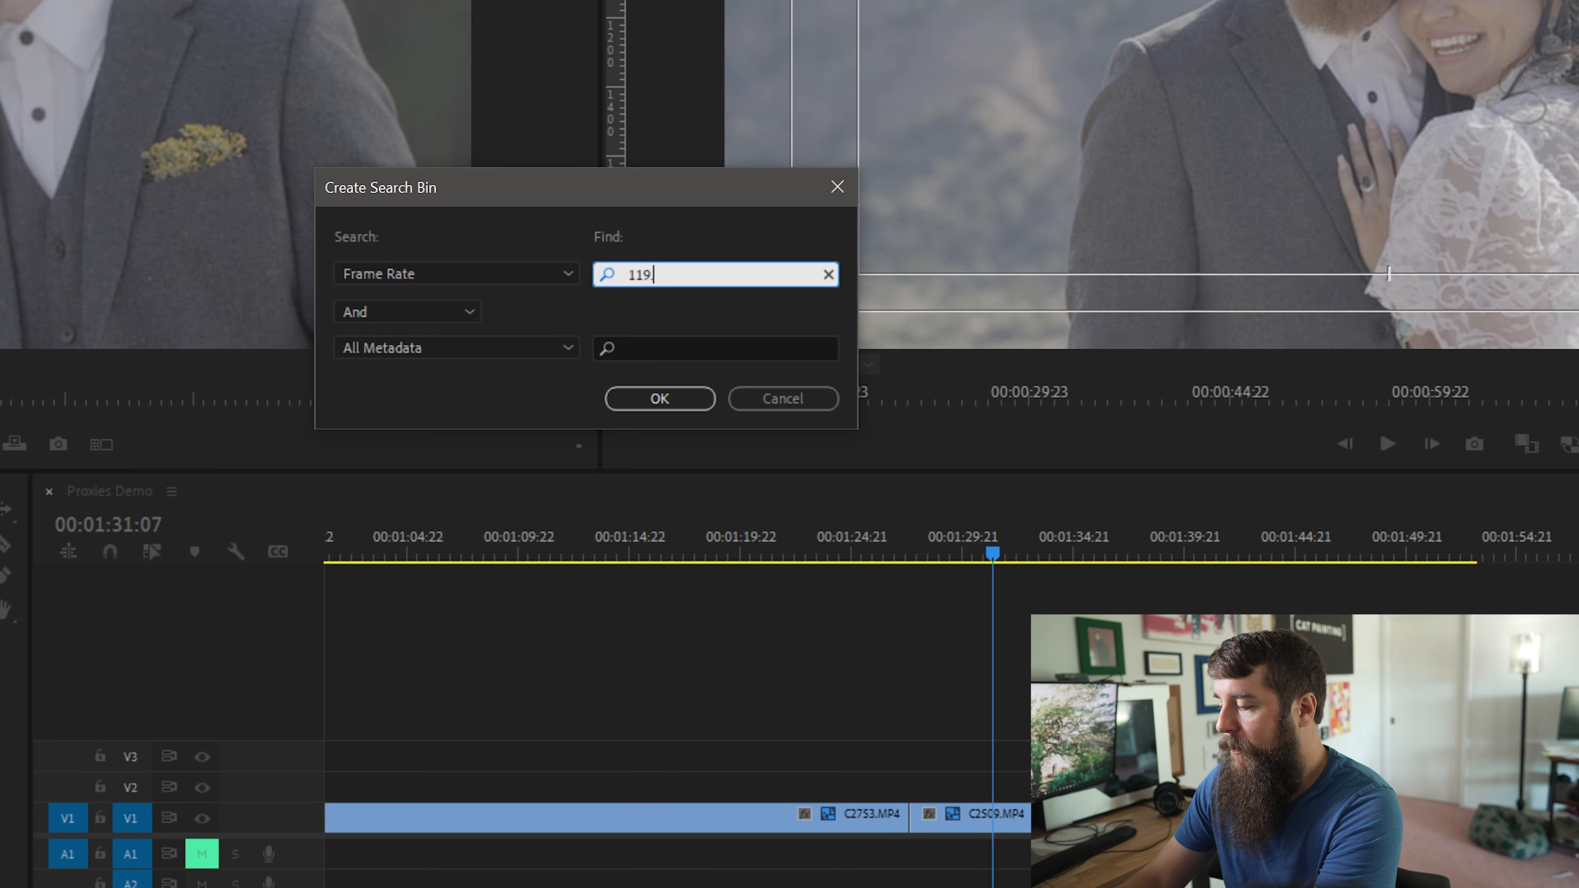
{"action": "left_click", "coordinate": [828, 274]}
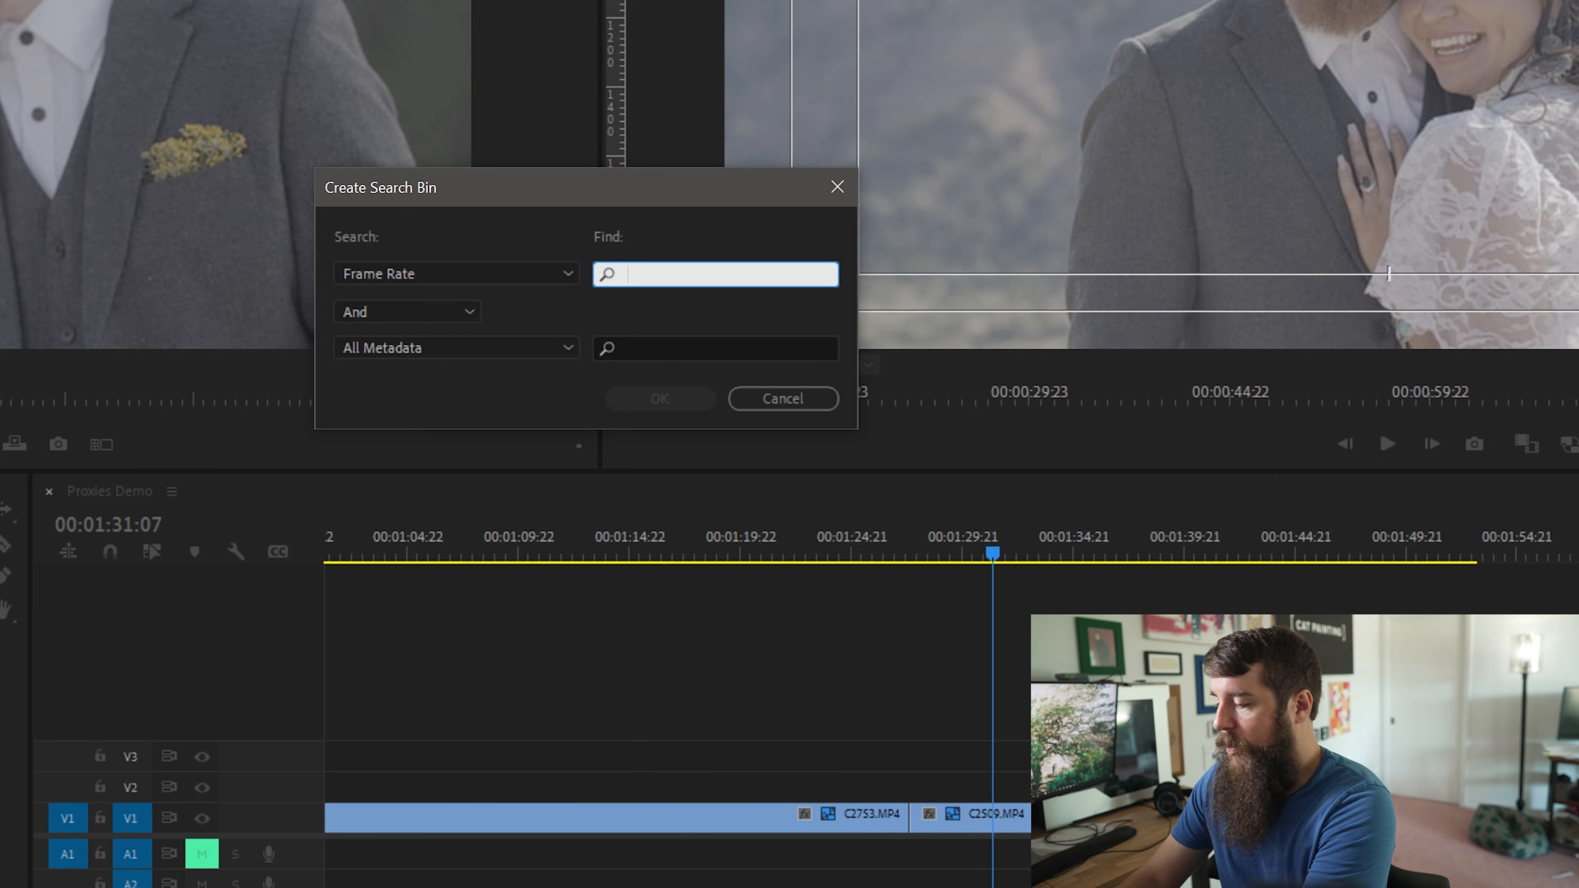
{"action": "type", "text": "59.94"}
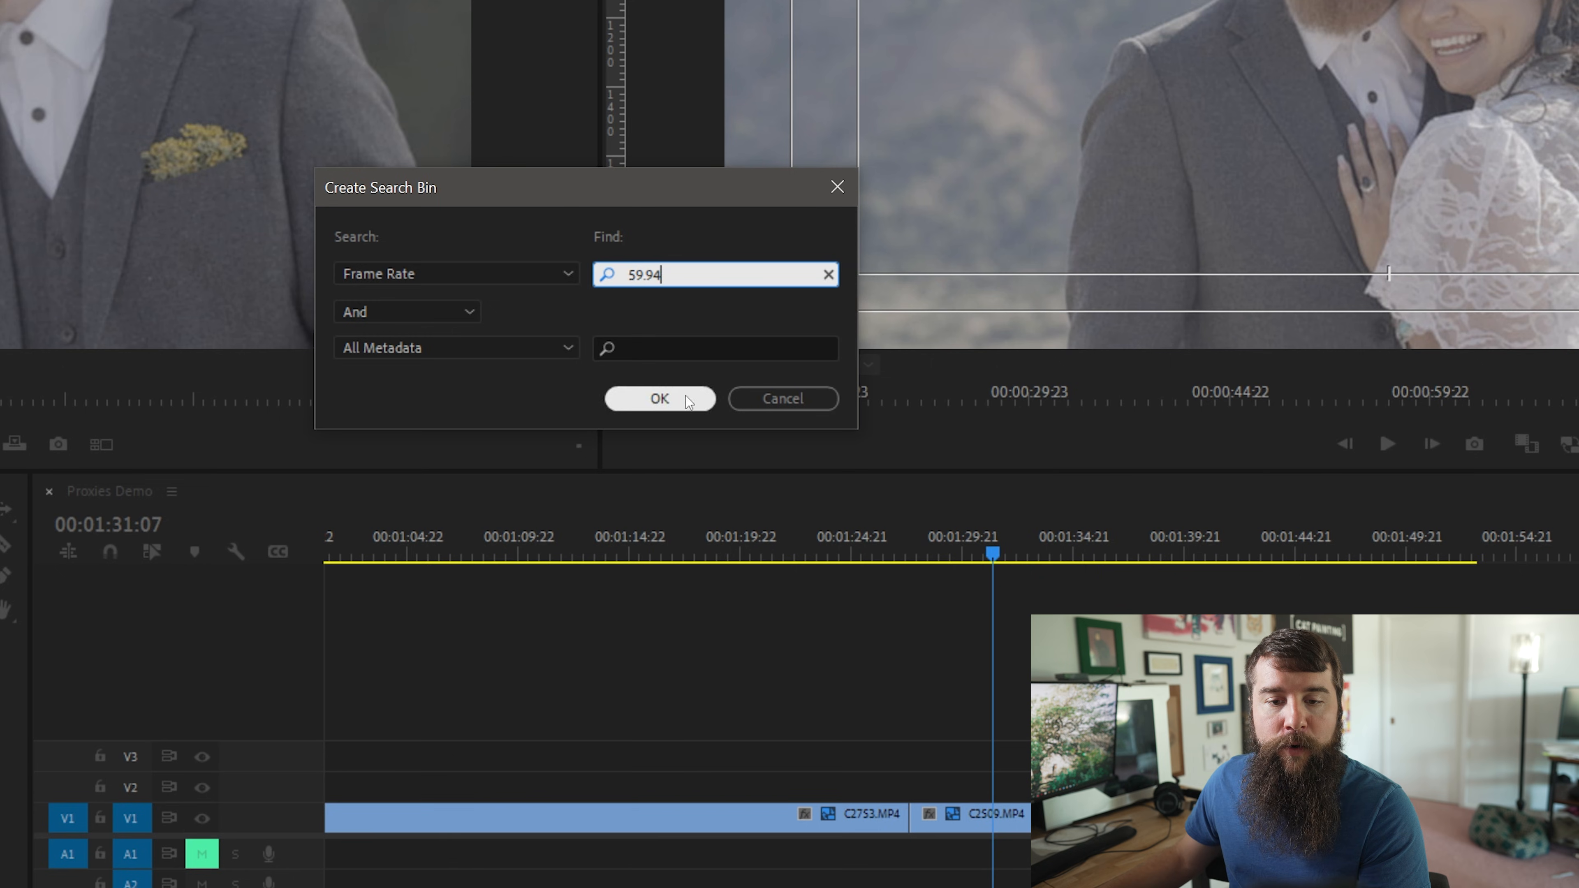
{"action": "left_click", "coordinate": [659, 398]}
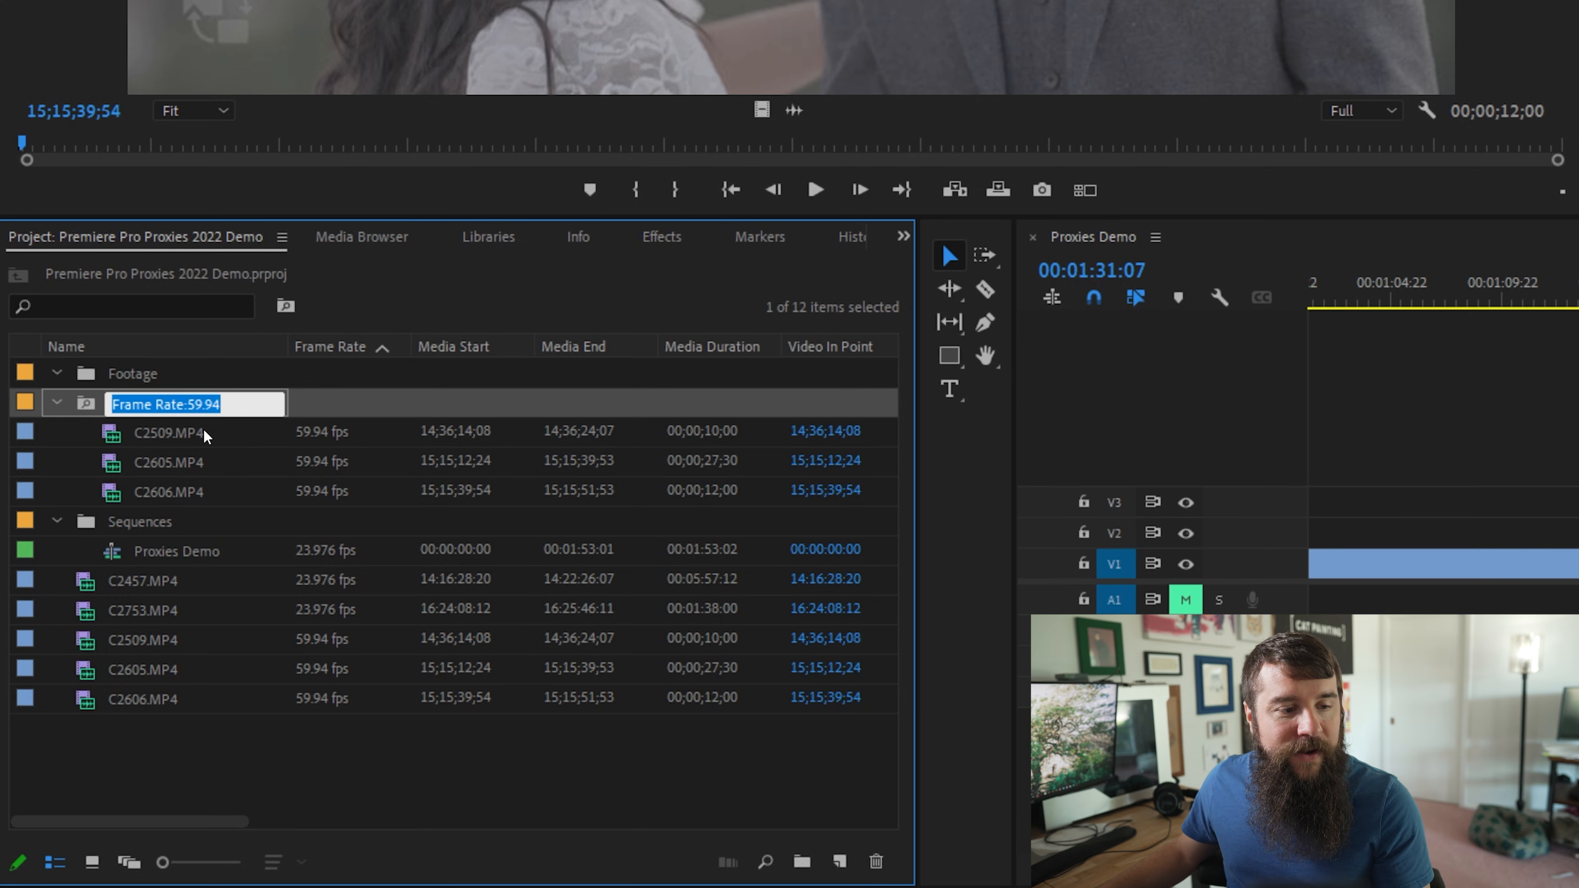
{"action": "mouse_move", "coordinate": [181, 443]}
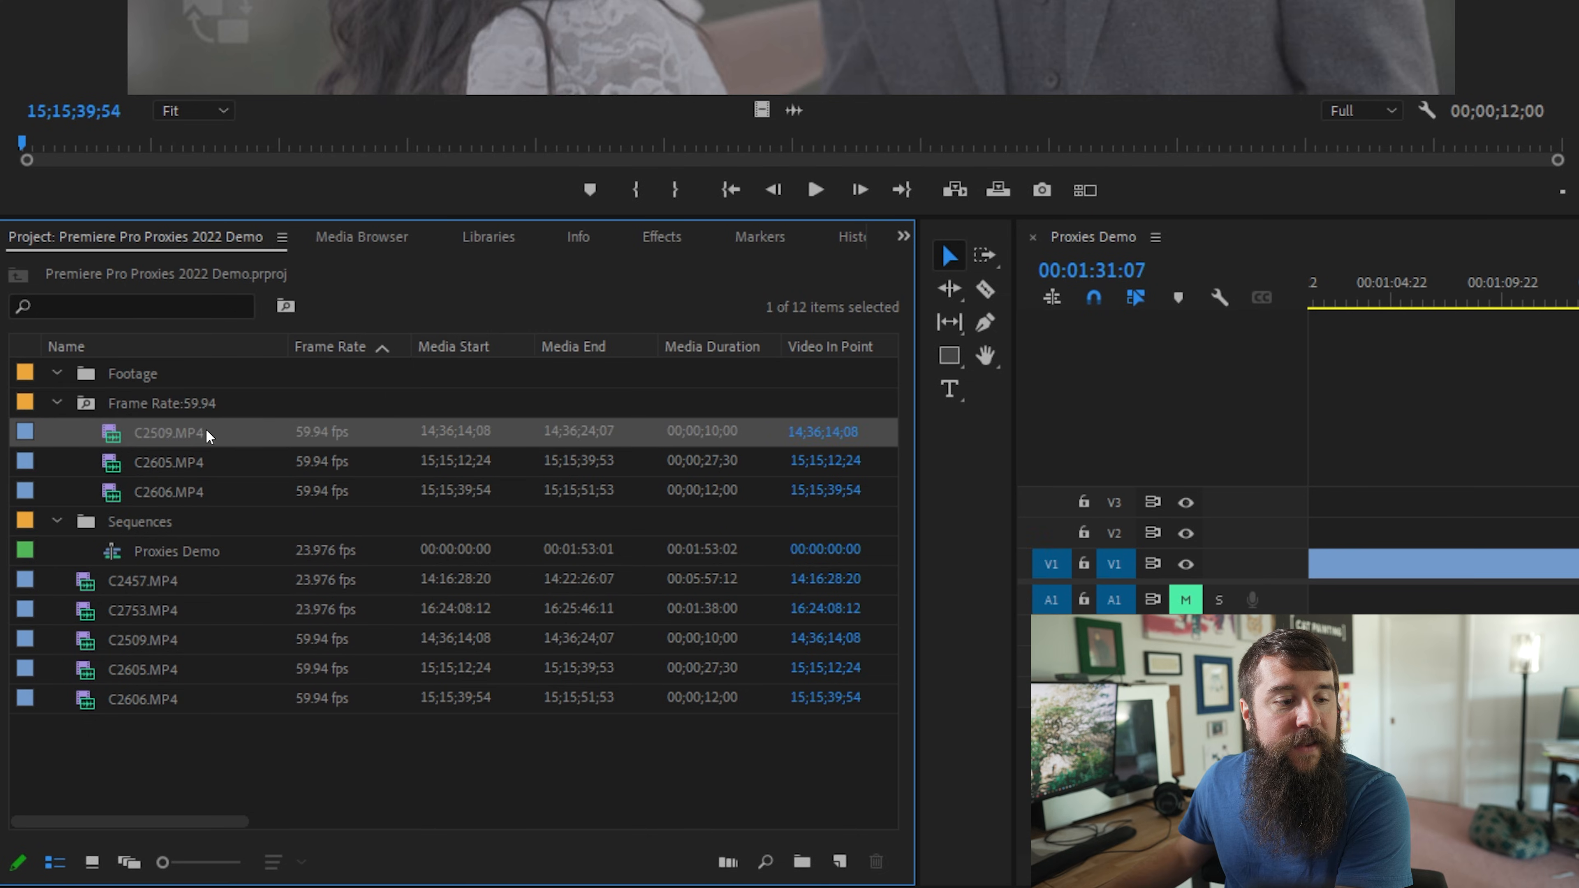
{"action": "mouse_move", "coordinate": [152, 493]}
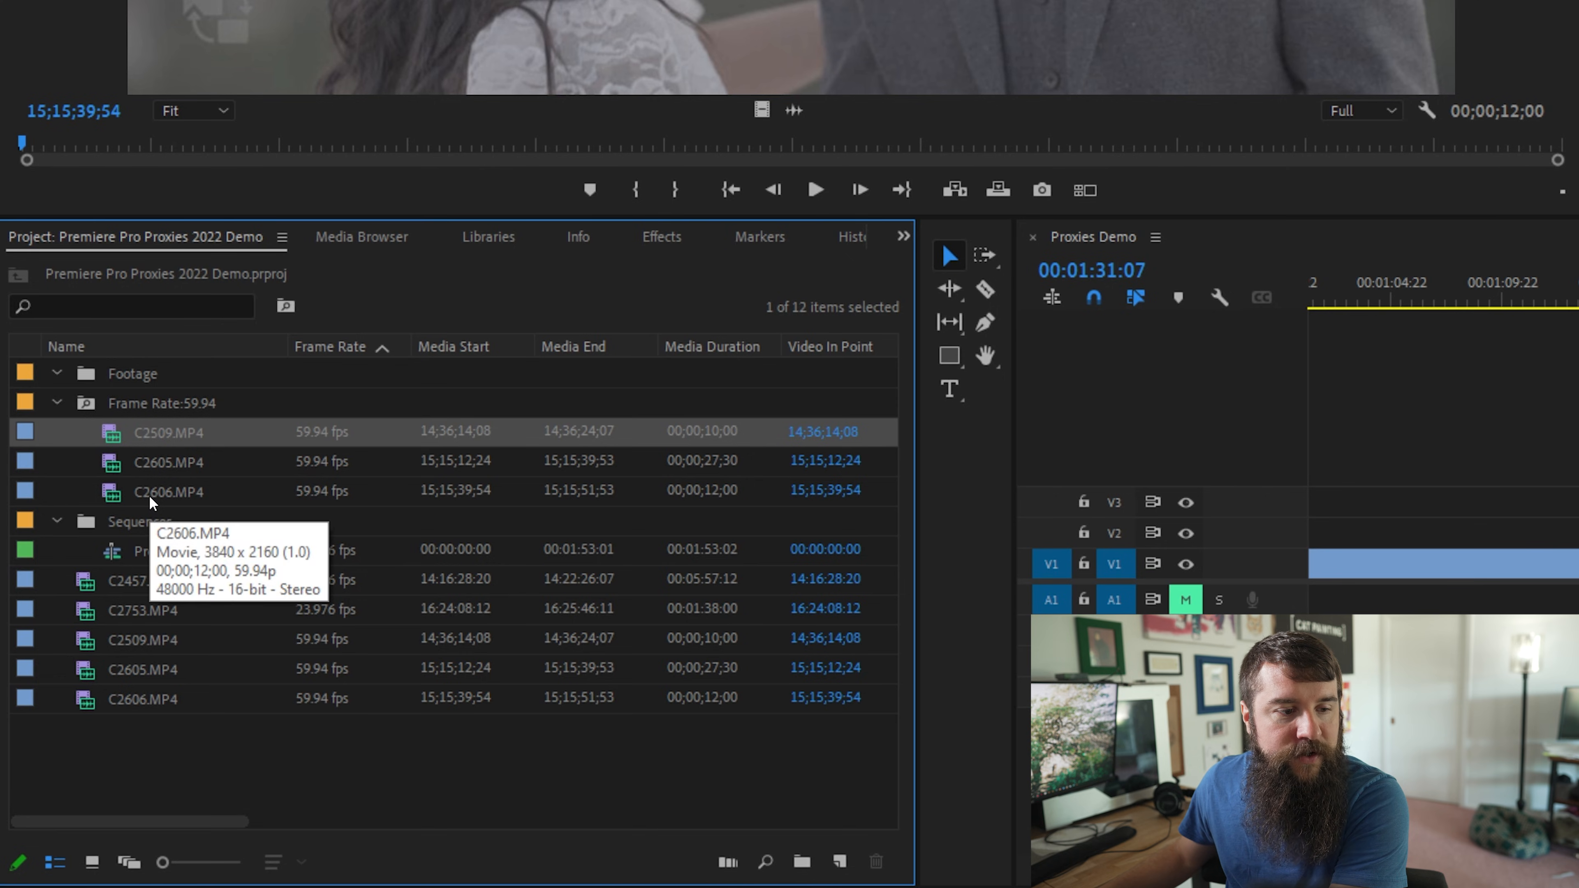
Select the three clips in the Frame Rate:59.94 bin and bring up their context menu.
{"action": "left_click", "coordinate": [167, 462]}
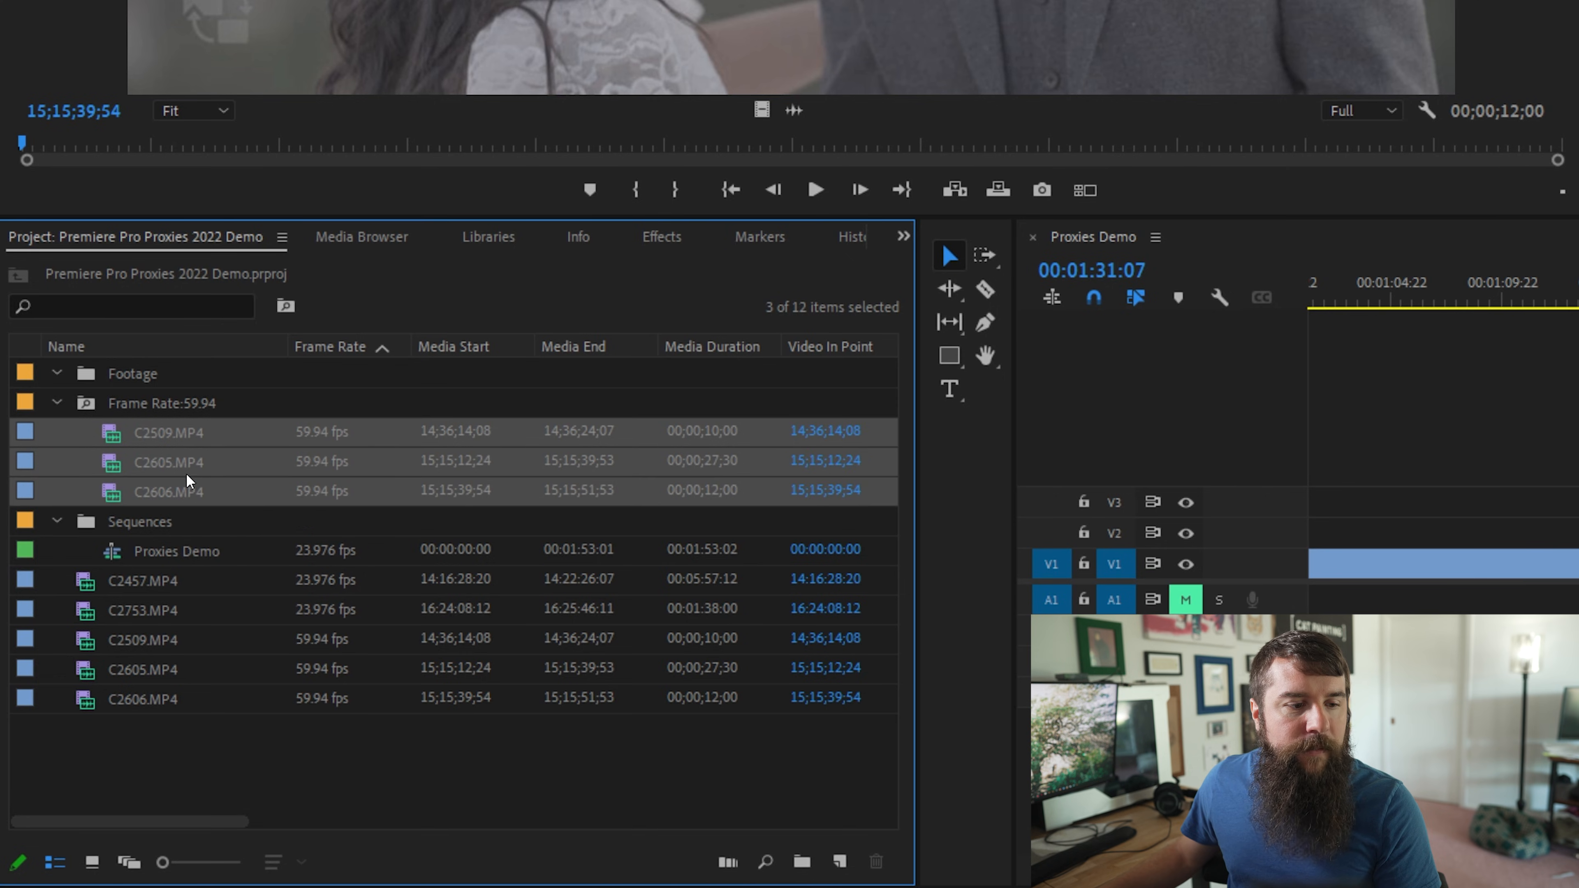
{"action": "right_click", "coordinate": [168, 461]}
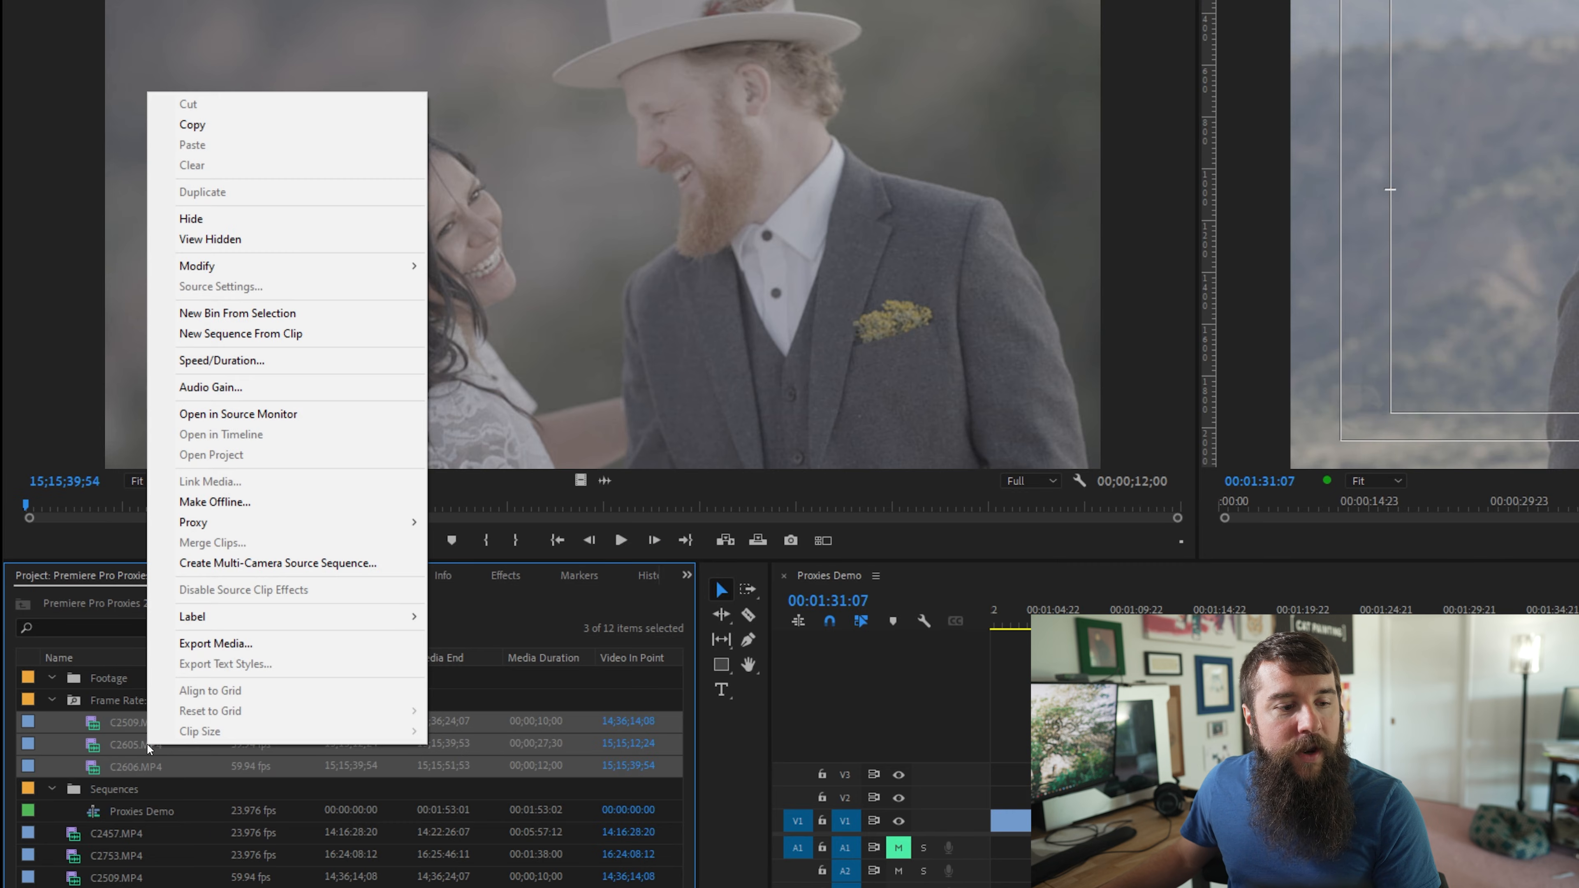
{"action": "mouse_move", "coordinate": [246, 616]}
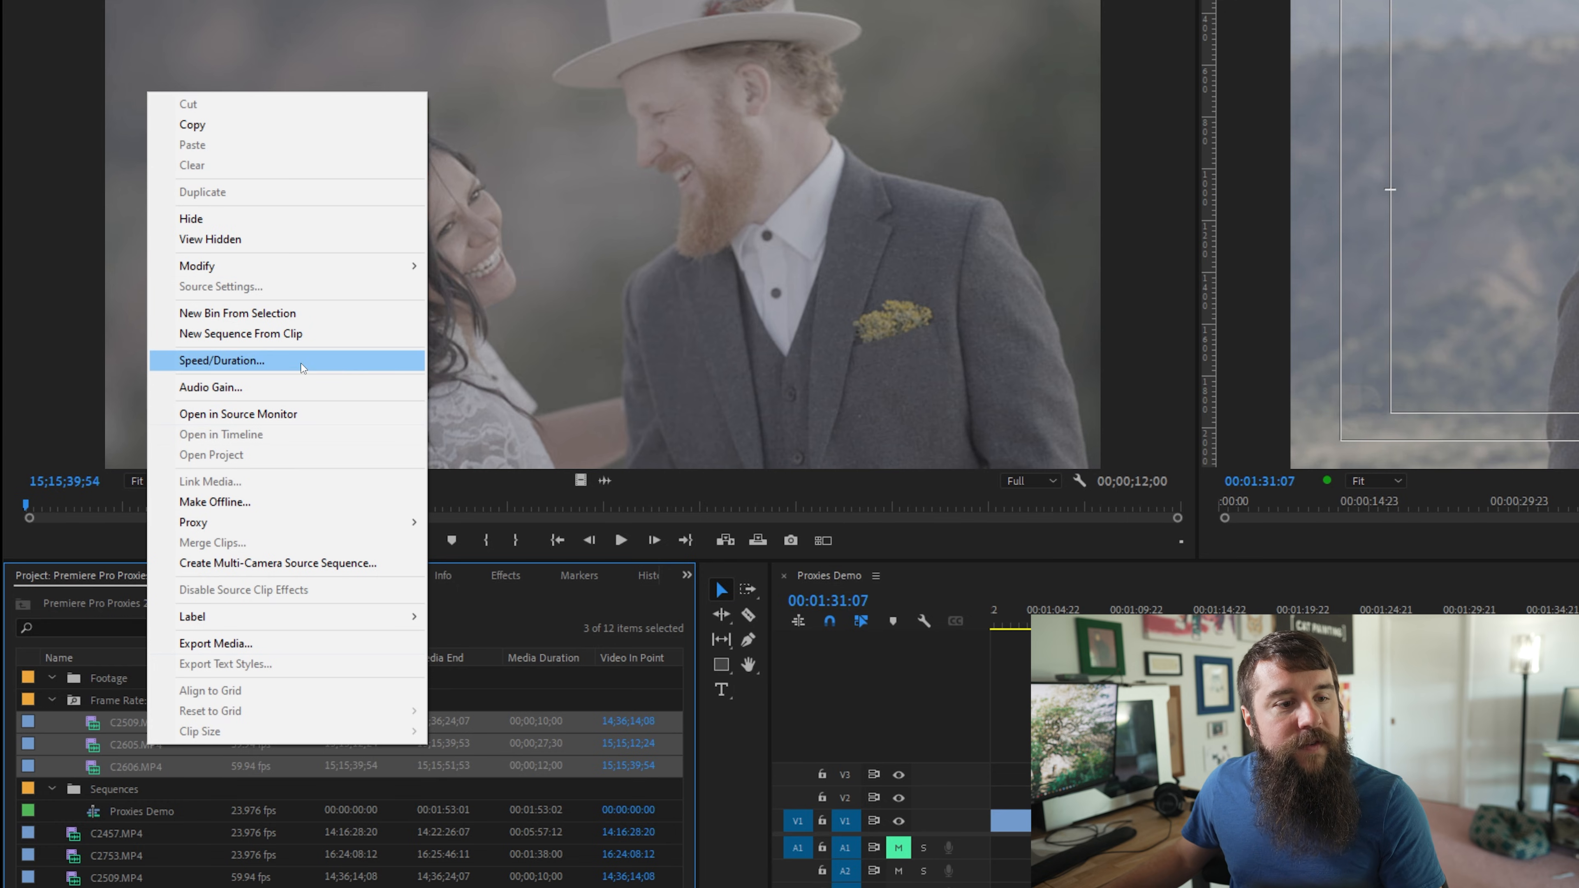
Choose Speed/Duration for the three selected 59.94 fps clips.
{"action": "left_click", "coordinate": [221, 360]}
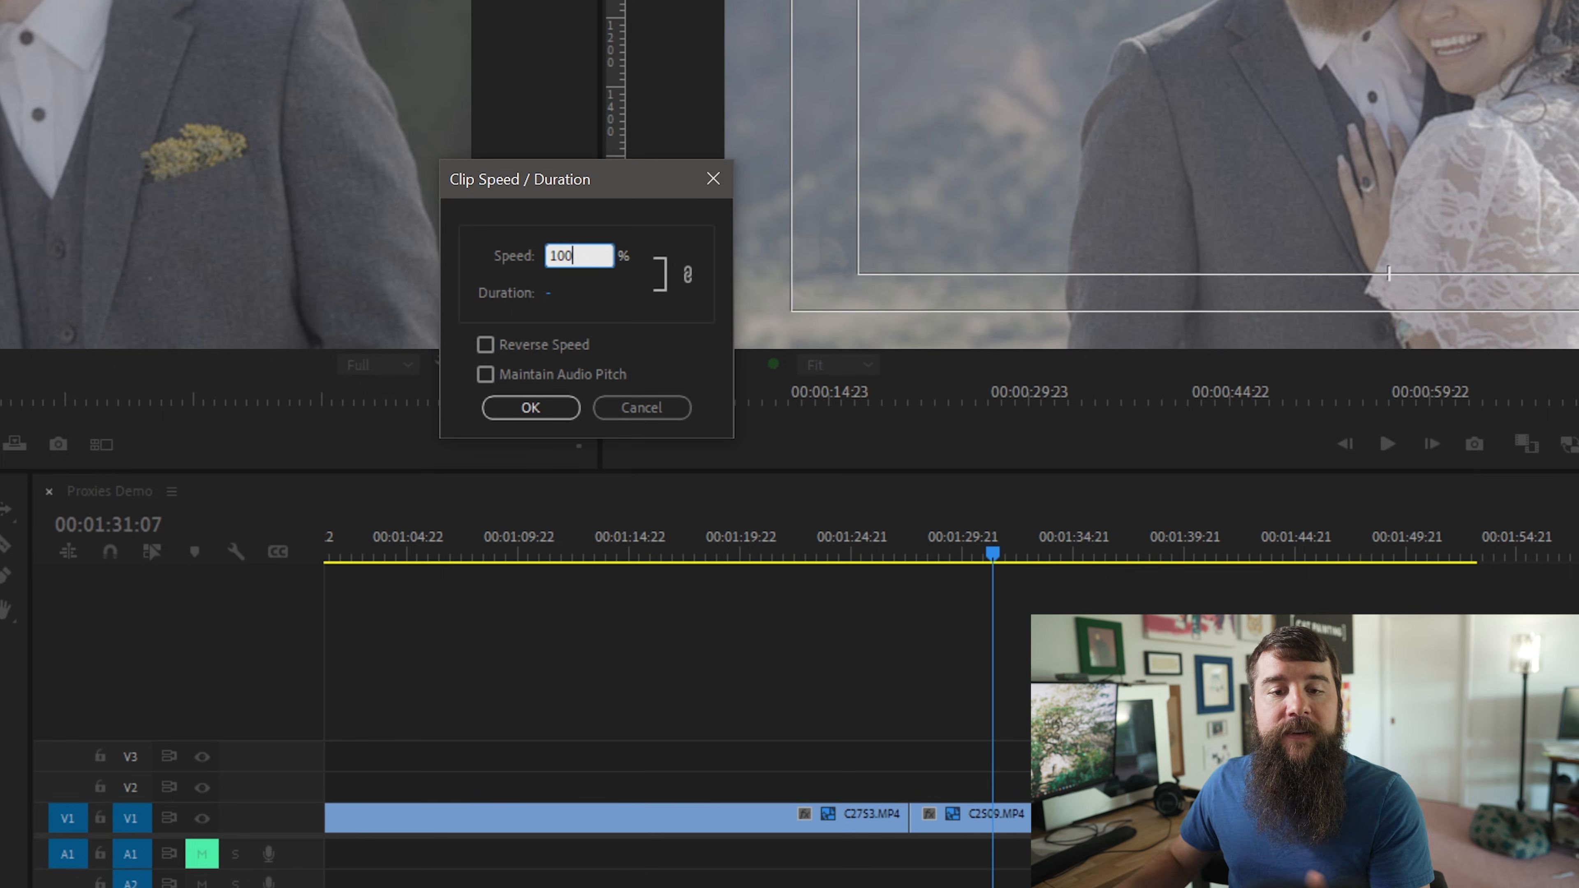
Set the clips' speed to 40% in Clip Speed / Duration.
{"action": "type", "text": "40"}
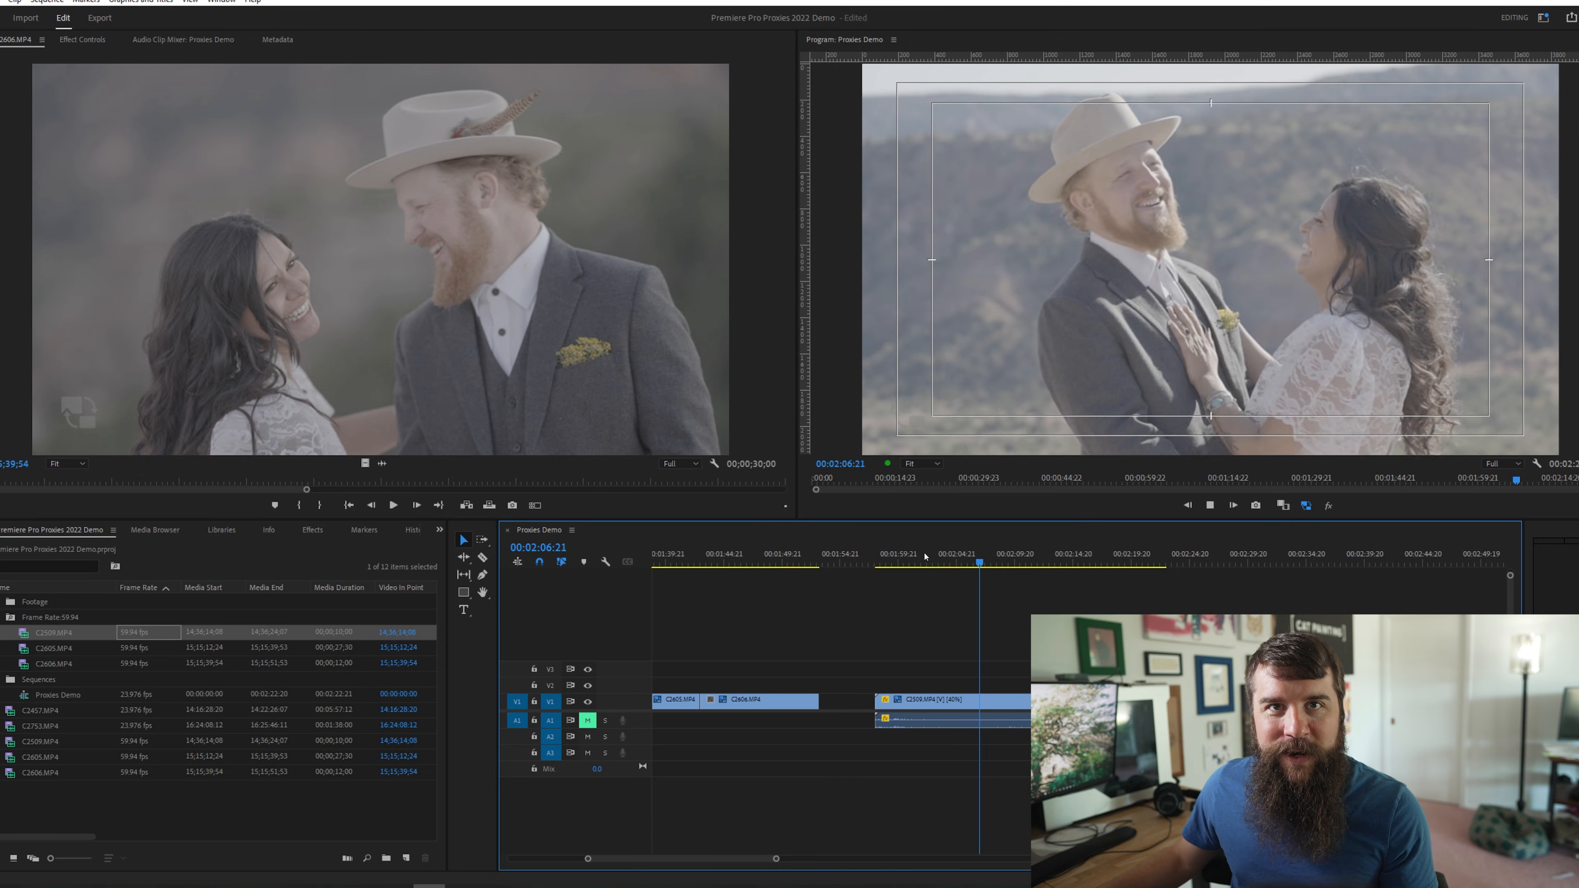
Play back the C2509 [40%] clip on the timeline as slow motion.
{"action": "left_click", "coordinate": [951, 552]}
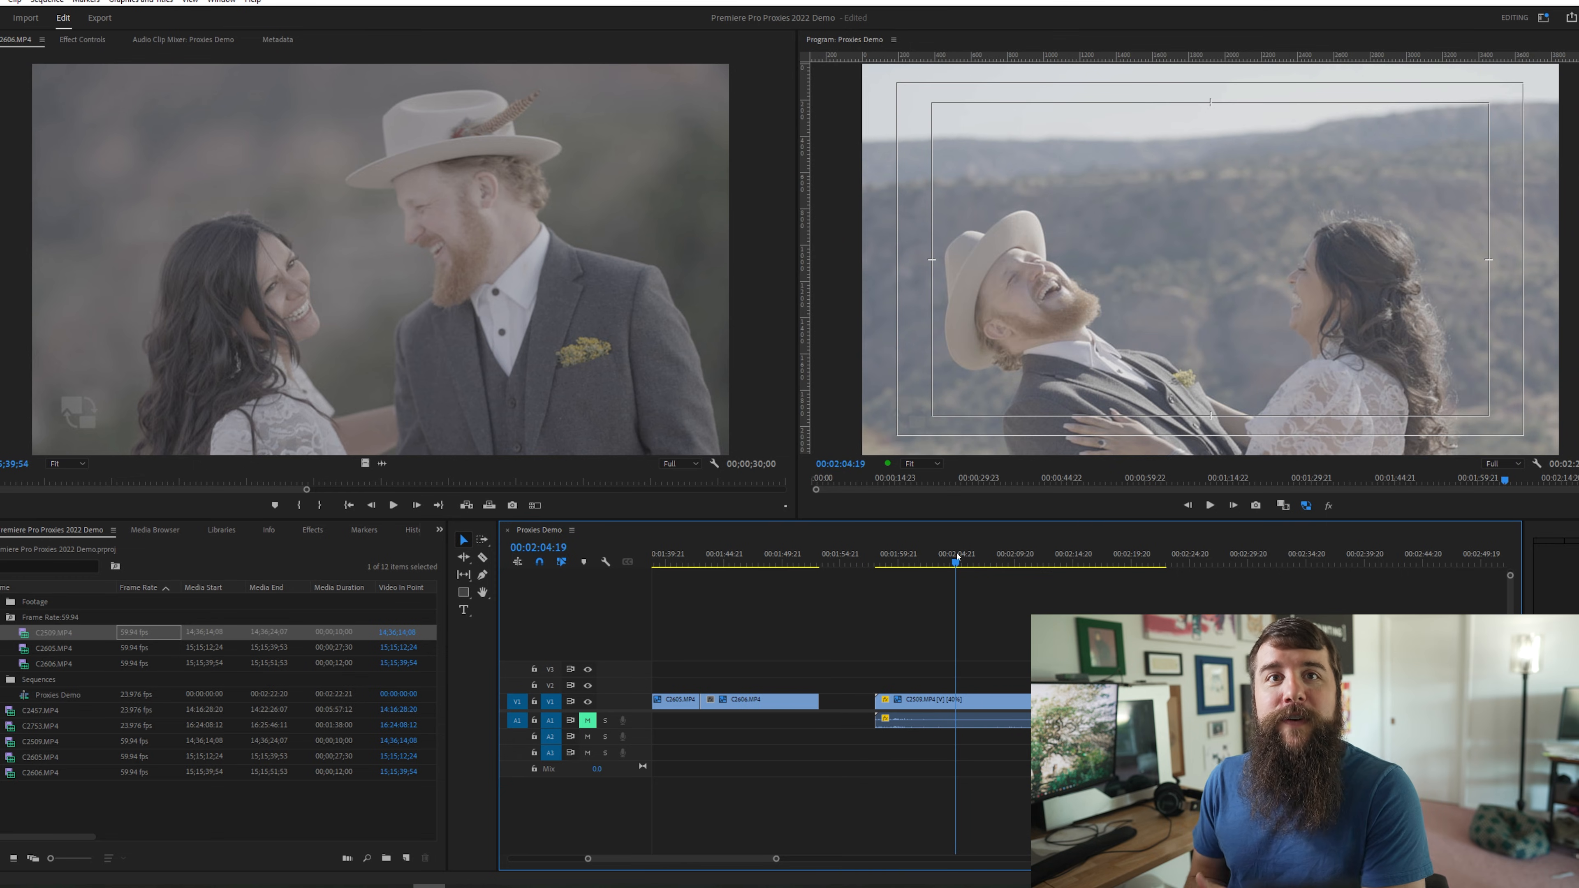